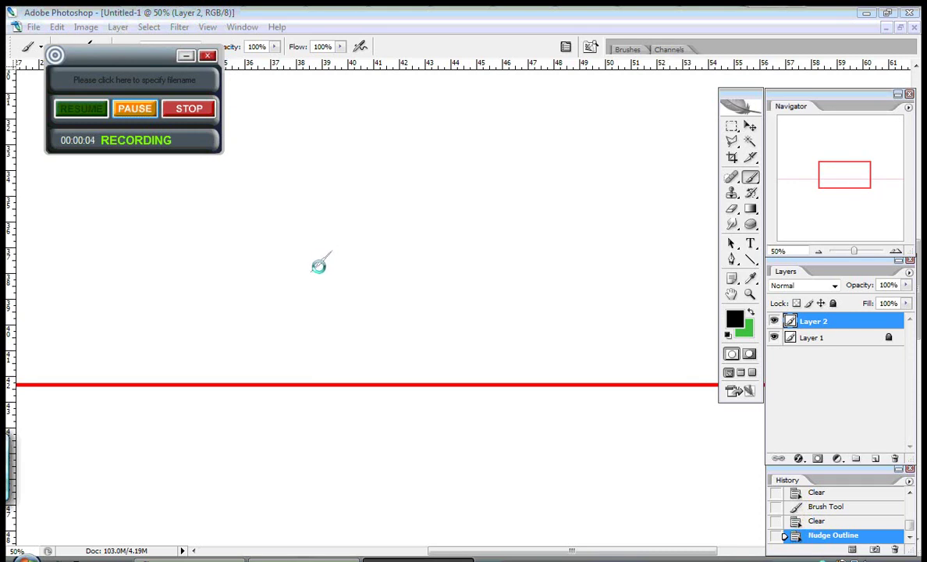
mouse_move(322, 266)
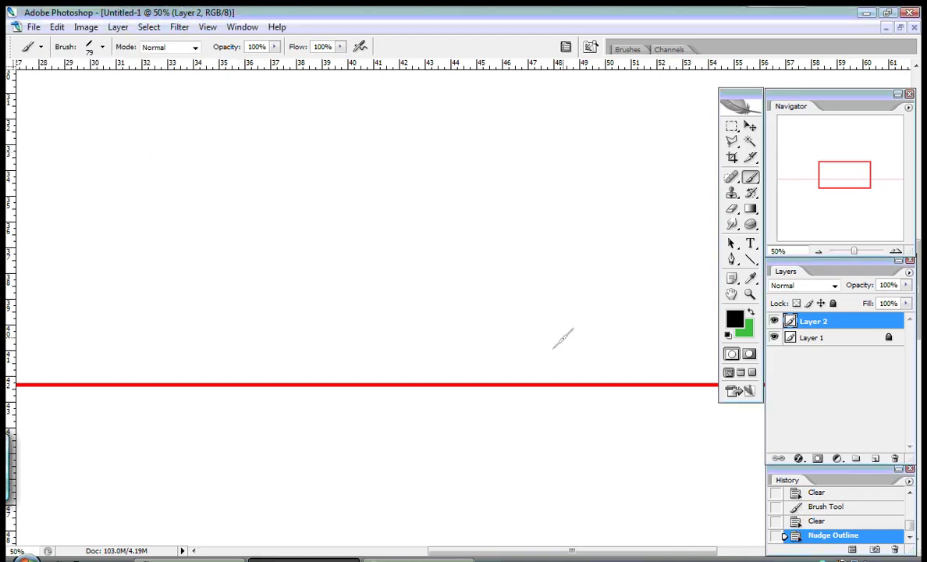
mouse_move(466, 234)
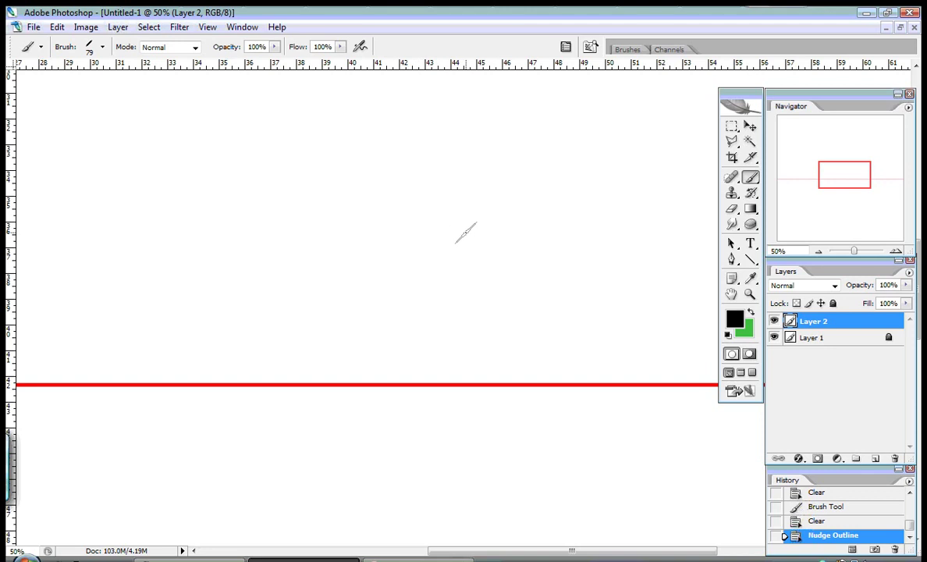
mouse_move(460, 242)
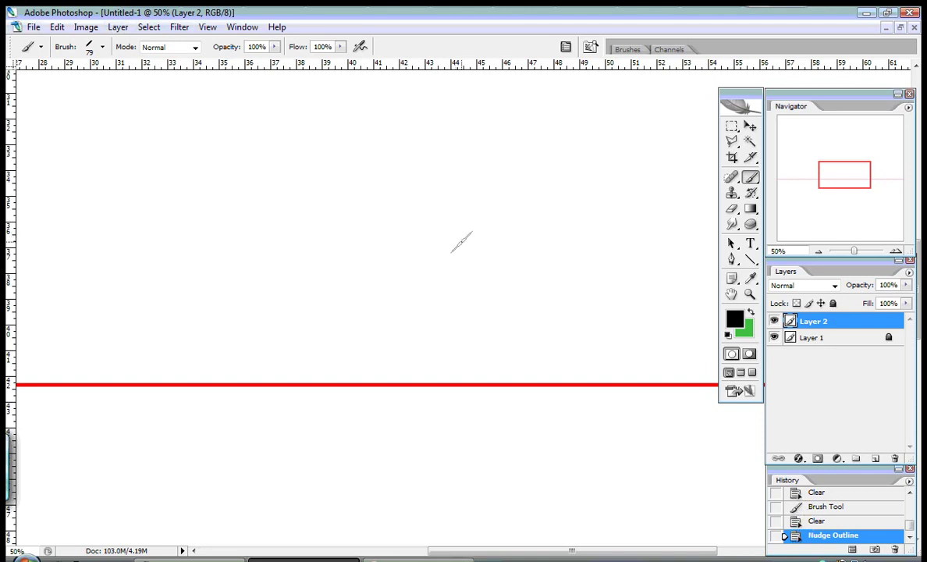
mouse_move(484, 273)
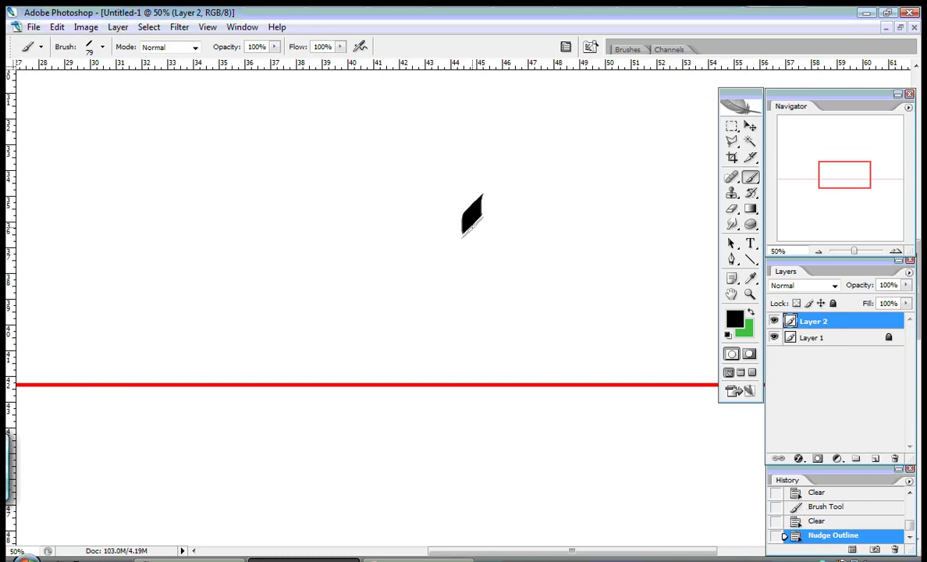
- Brush the lam and upper strokes across the red guideline, hiding the panels
drag(472, 203, 480, 461)
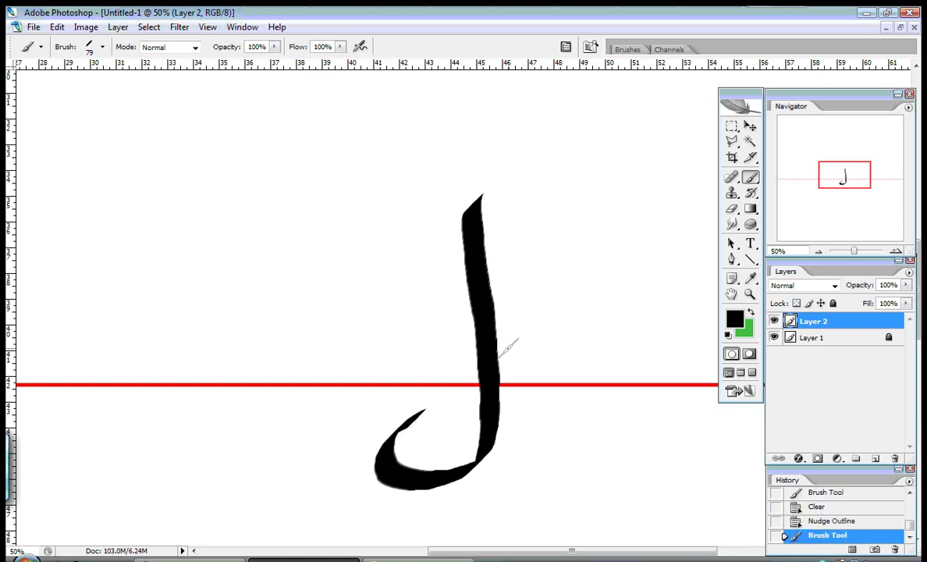
mouse_move(521, 365)
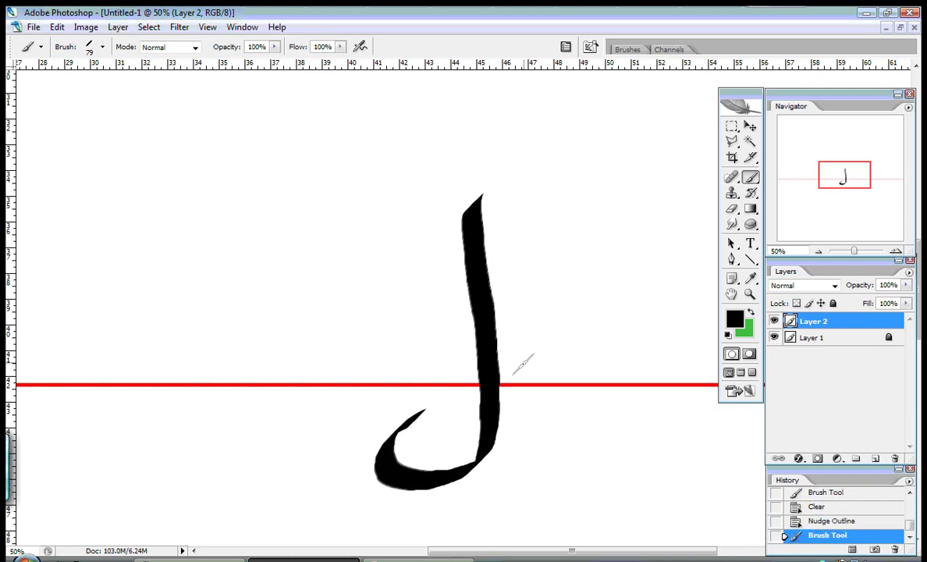
mouse_move(626, 293)
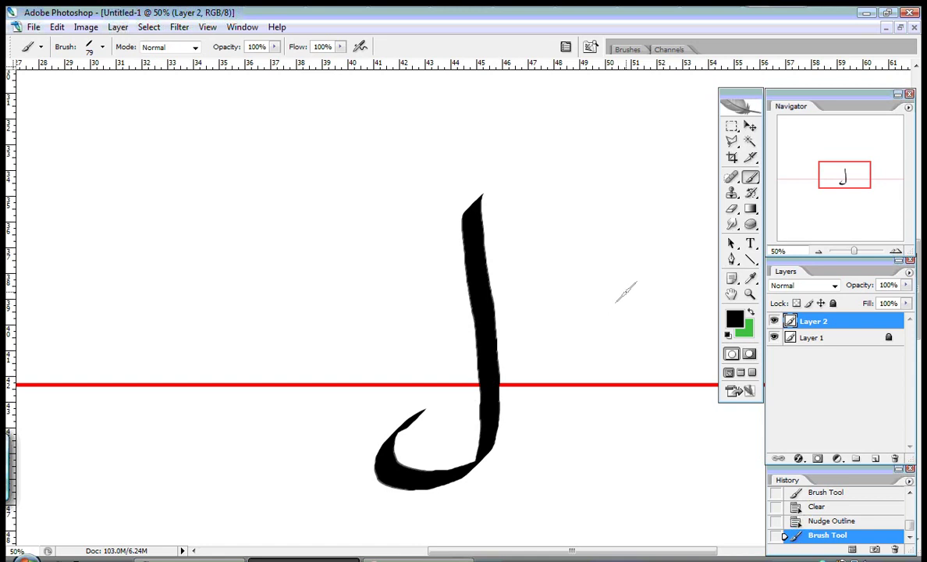
mouse_move(629, 285)
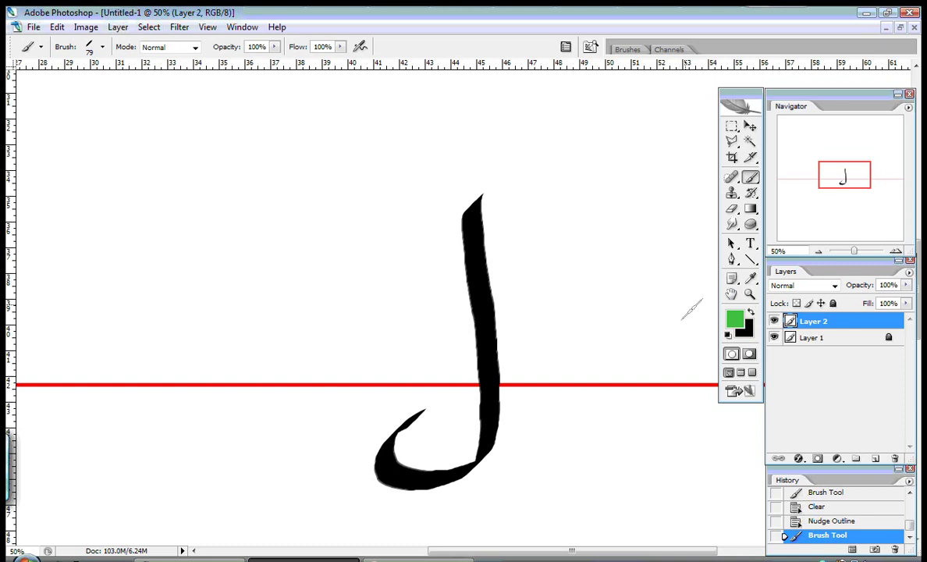
drag(175, 195, 195, 332)
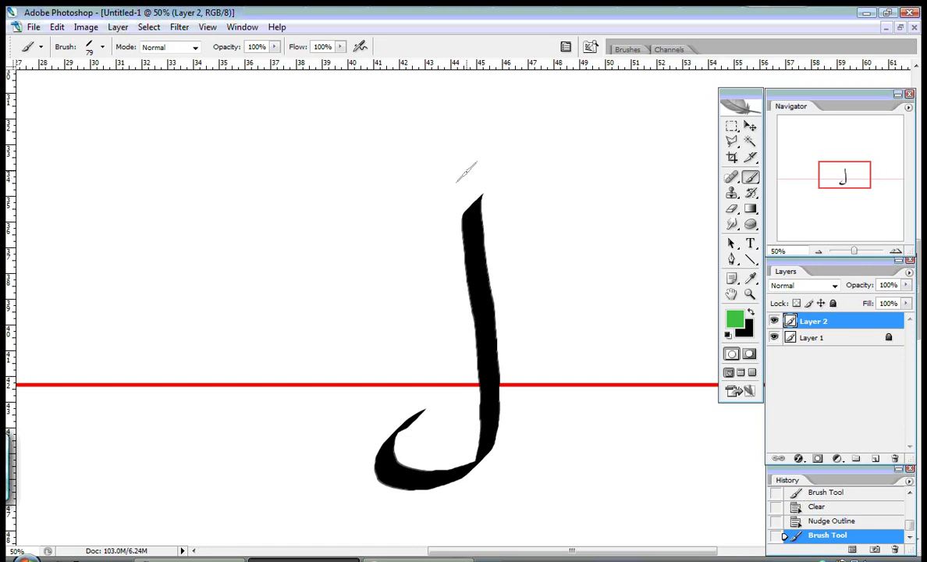
drag(391, 179, 437, 168)
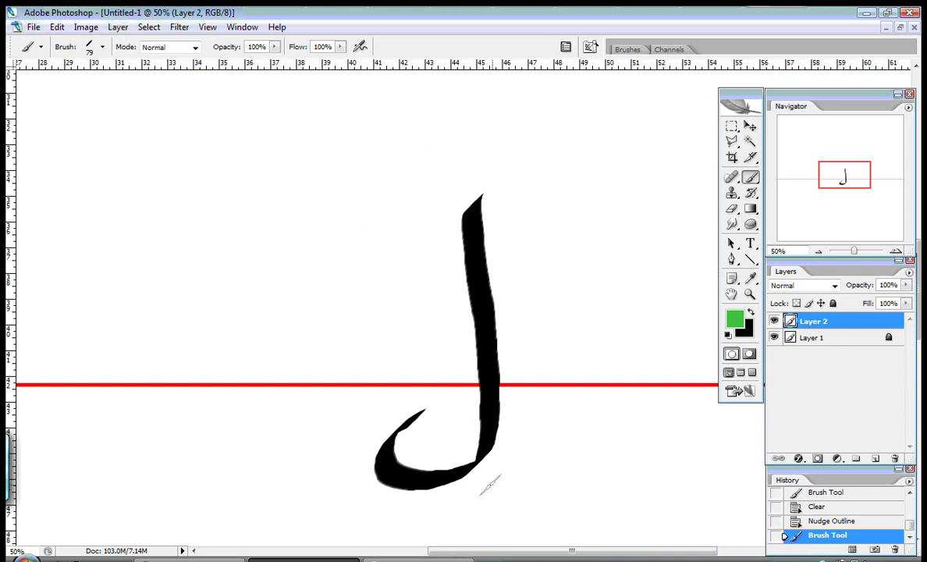
mouse_move(549, 243)
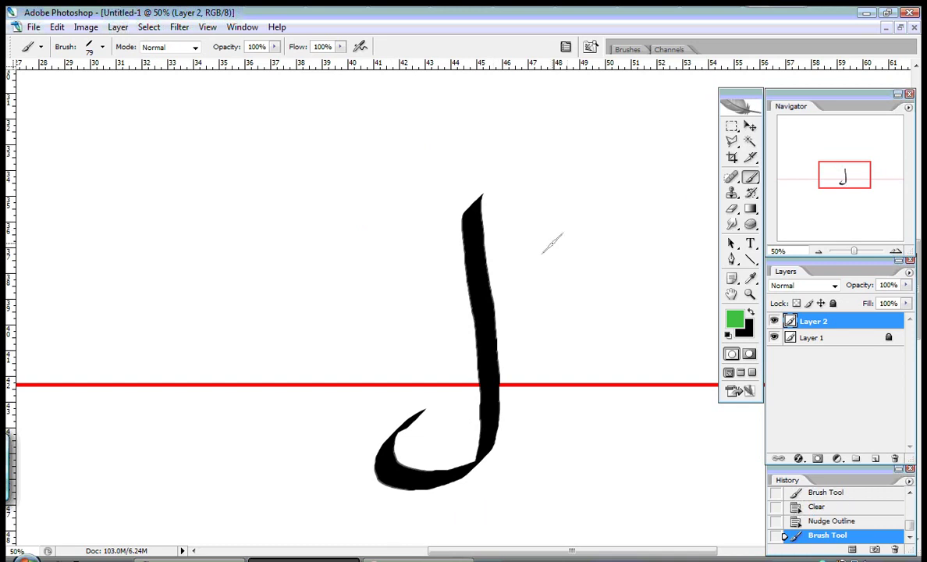
mouse_move(833, 251)
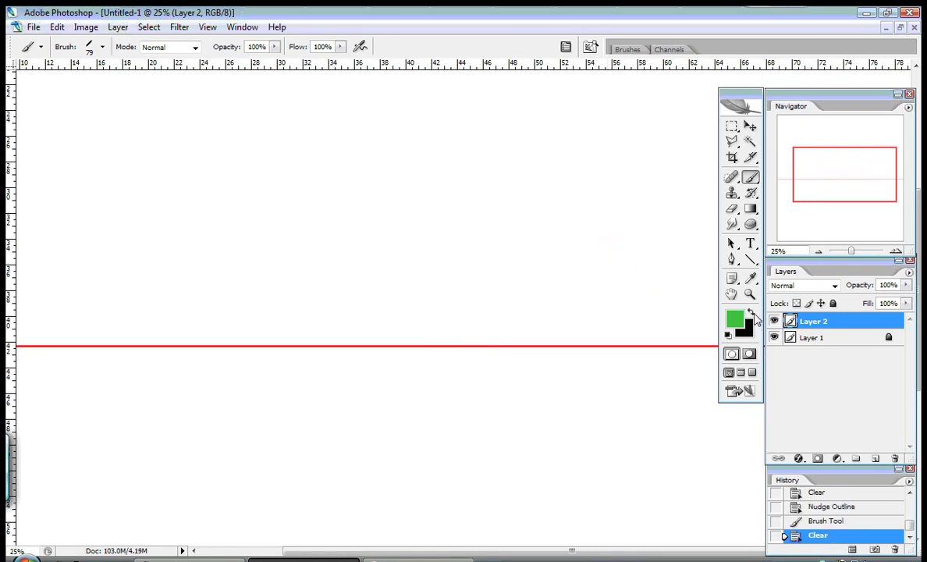
key(Tab)
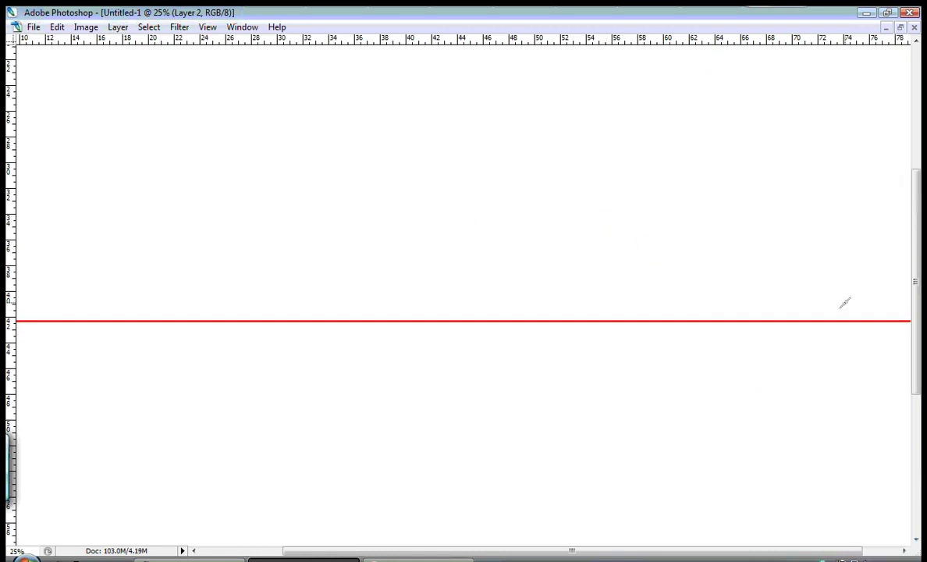
mouse_move(835, 303)
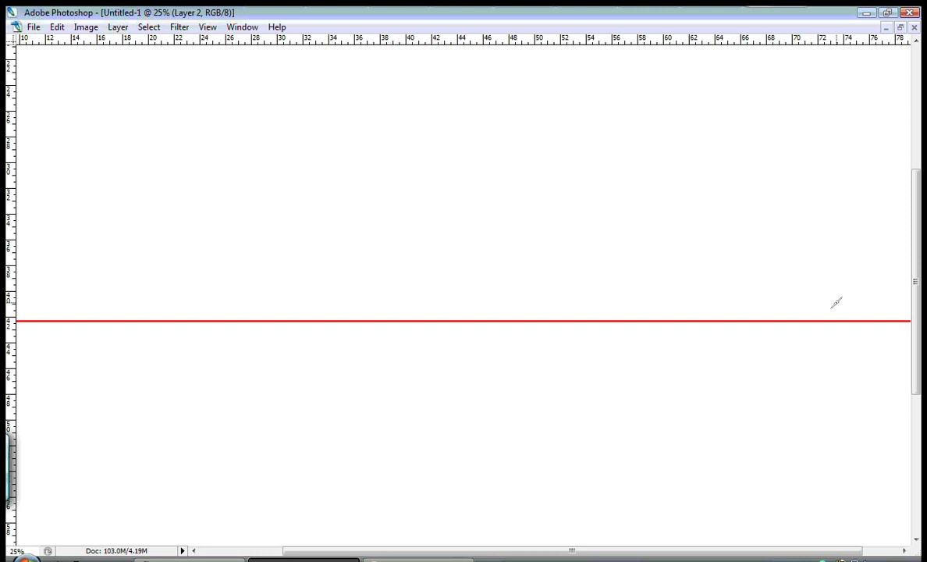
mouse_move(837, 301)
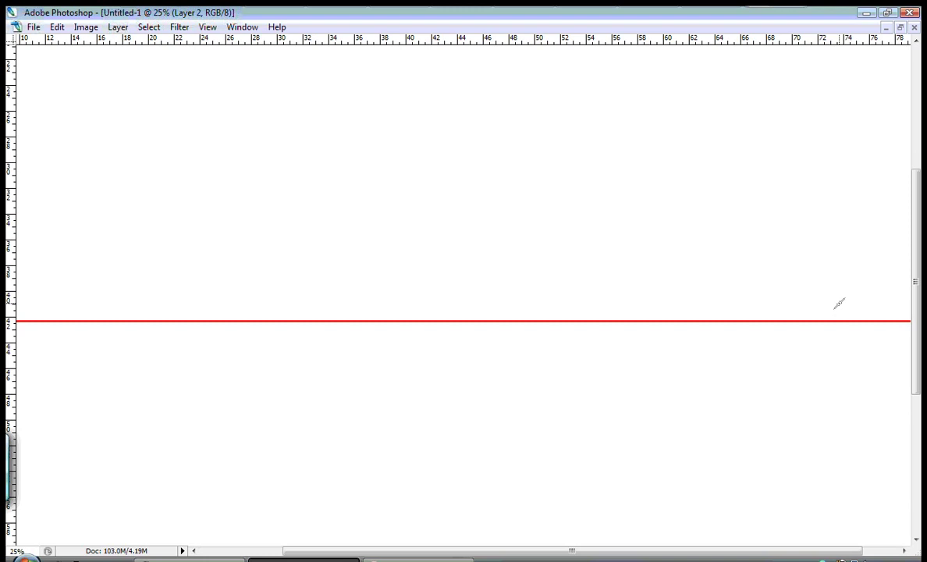
mouse_move(866, 280)
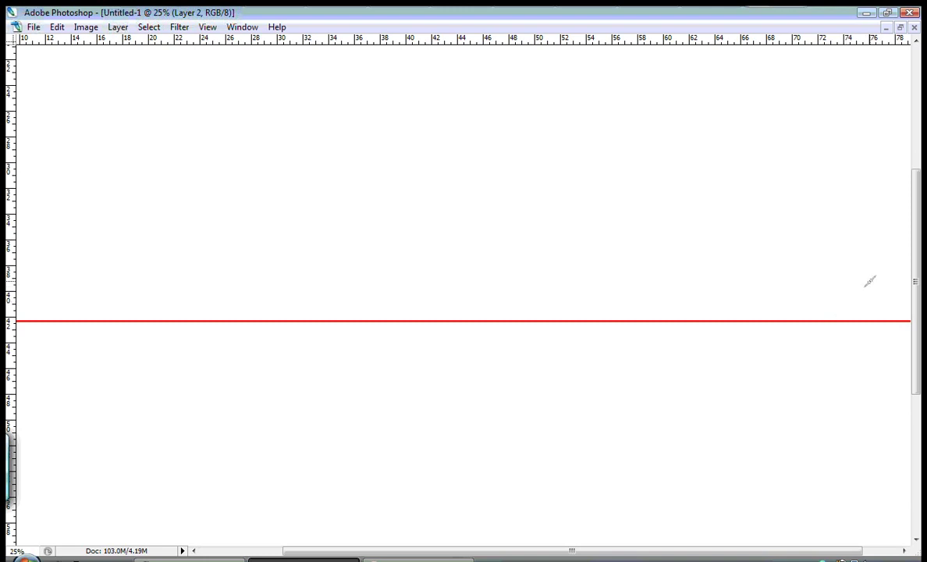
mouse_move(868, 295)
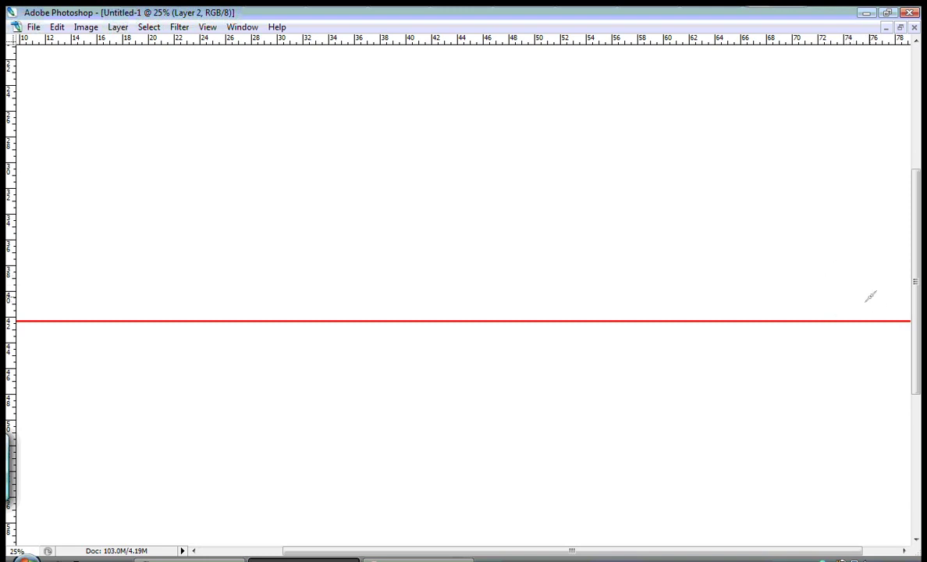
mouse_move(840, 259)
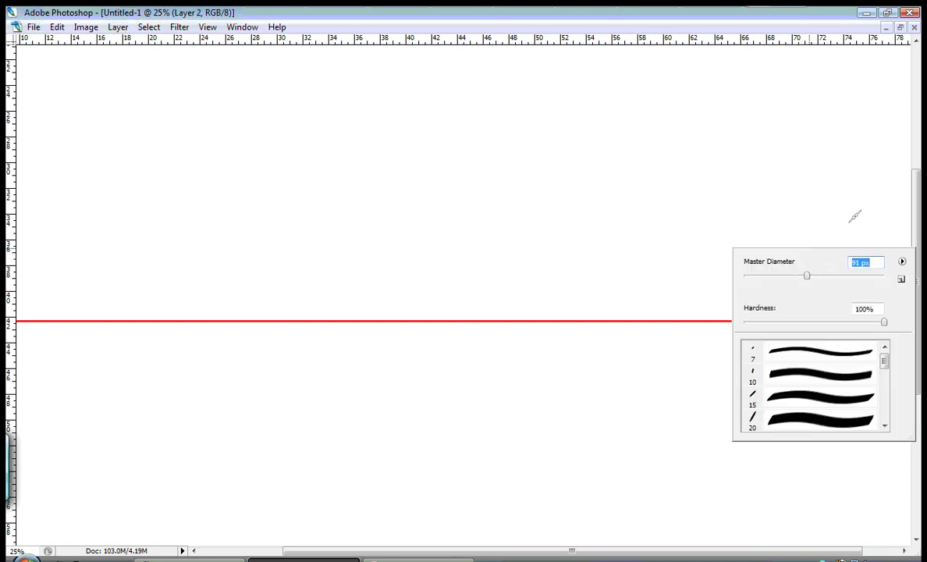
- Draw a small dashed letter form, a short upright, and tall vertical strokes through the guideline
drag(854, 207, 823, 316)
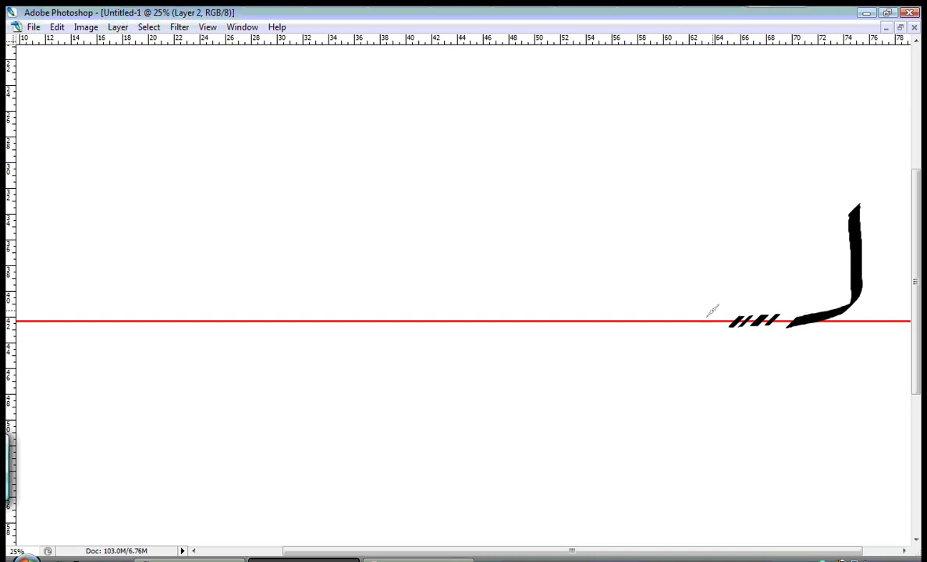
drag(632, 136, 625, 515)
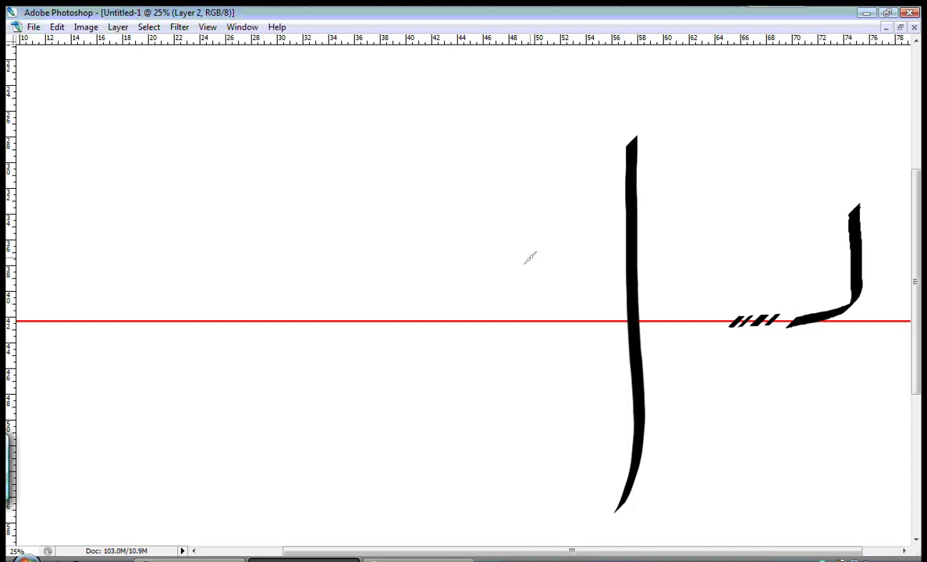
mouse_move(575, 317)
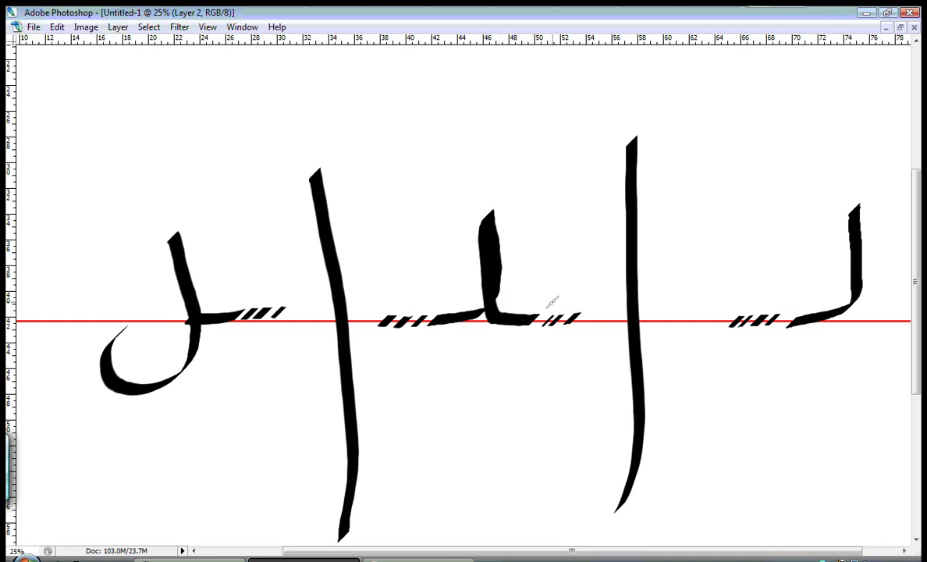
mouse_move(743, 290)
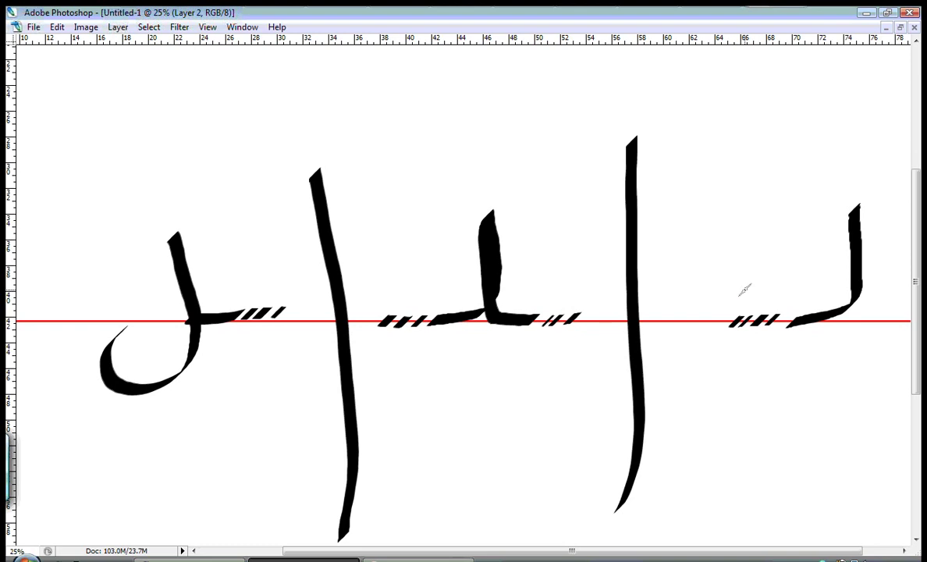
mouse_move(834, 283)
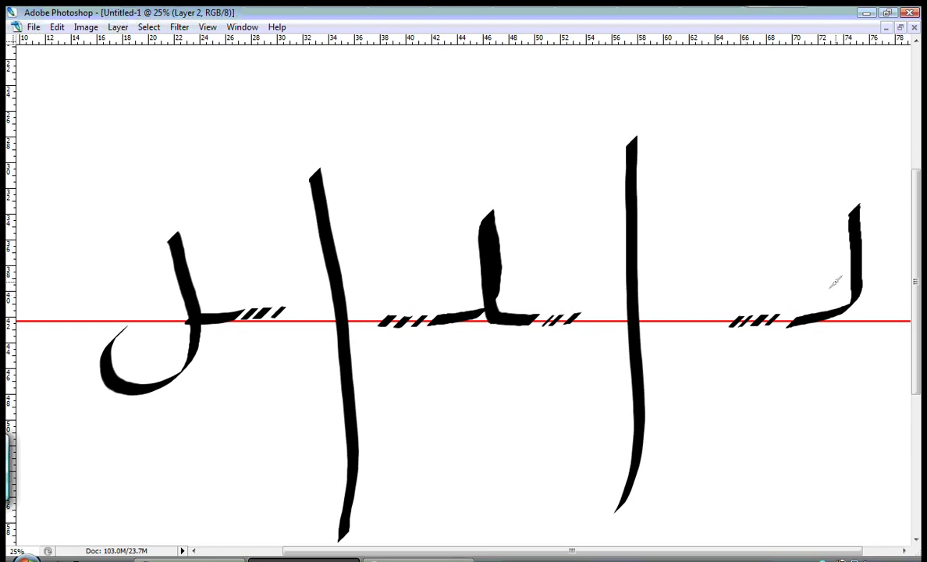
mouse_move(833, 281)
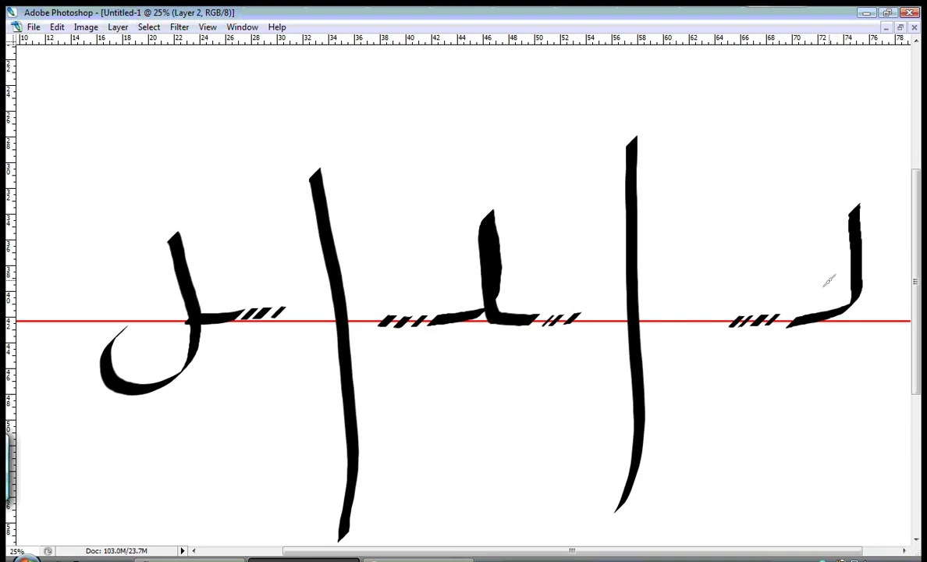
mouse_move(805, 273)
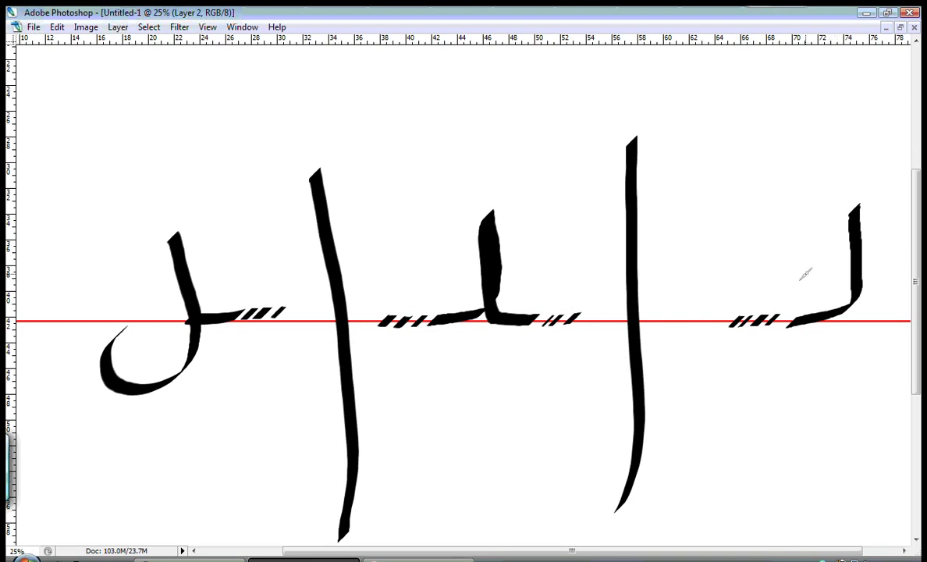
mouse_move(767, 291)
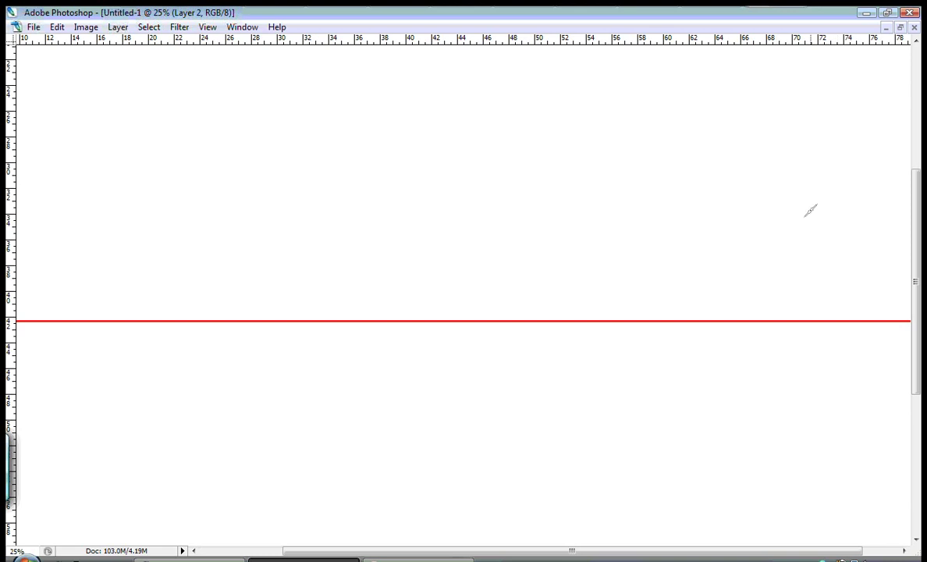
drag(828, 203, 834, 300)
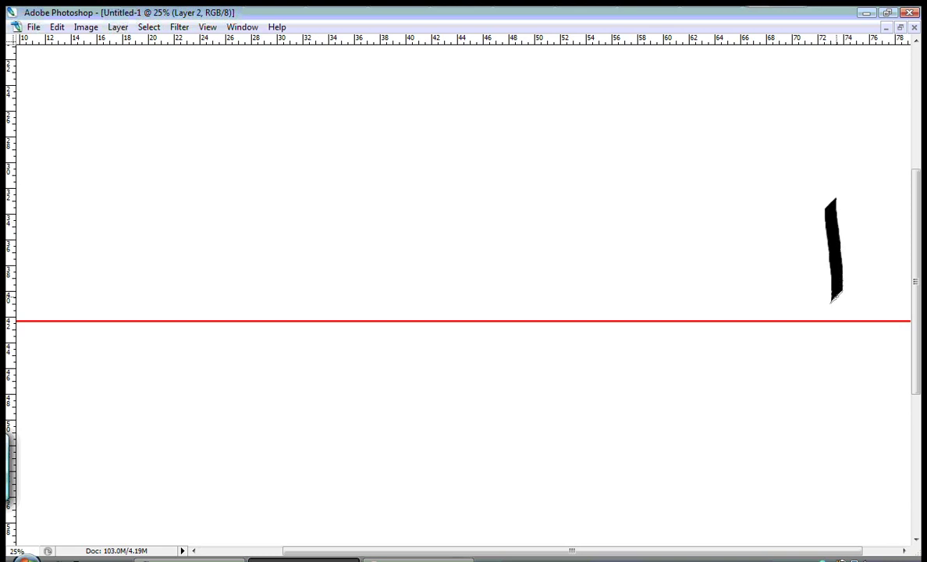
drag(831, 296, 710, 324)
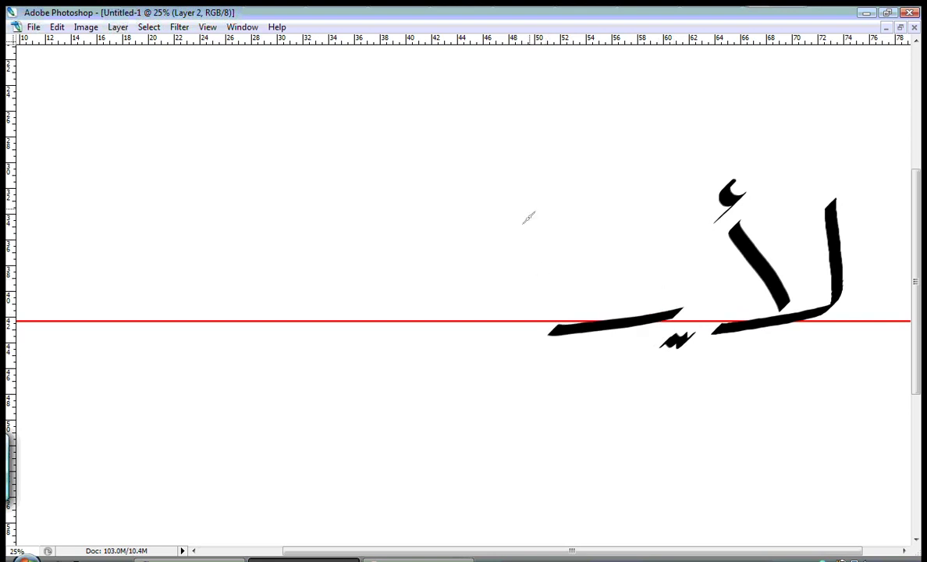
drag(537, 164, 529, 538)
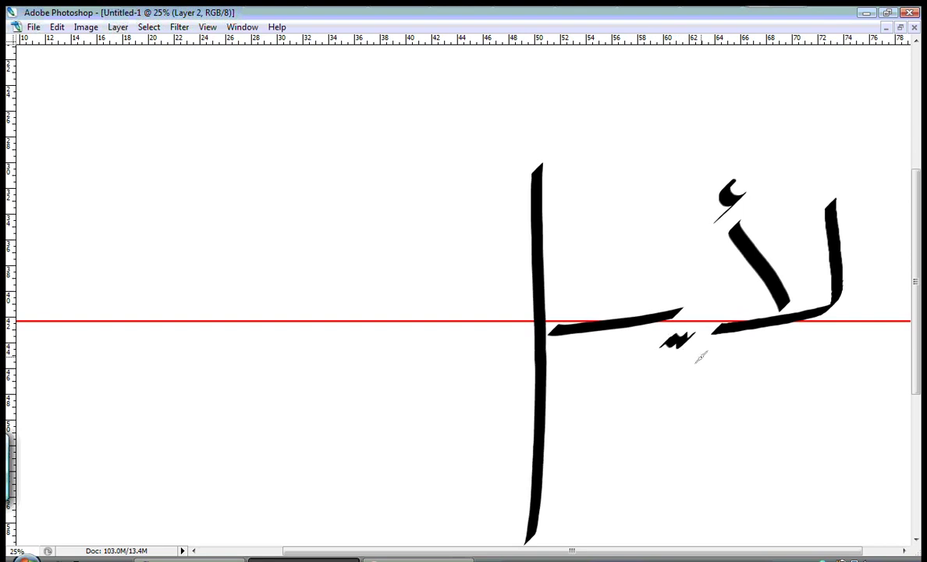
mouse_move(742, 355)
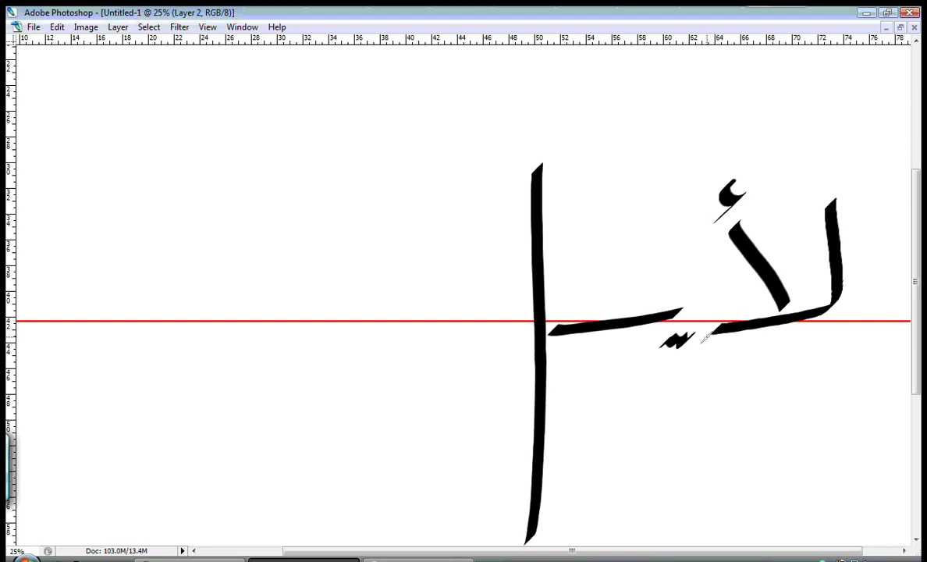
mouse_move(702, 343)
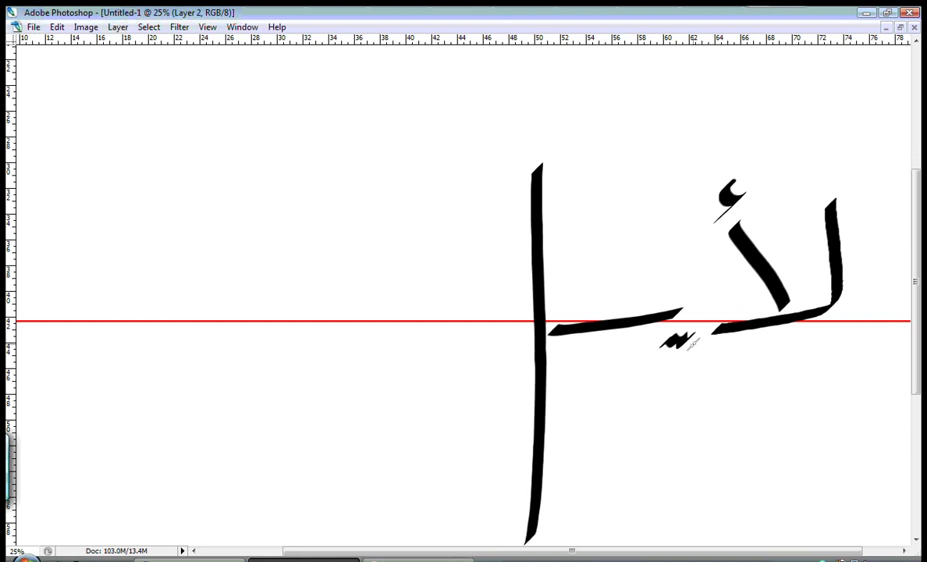
mouse_move(699, 352)
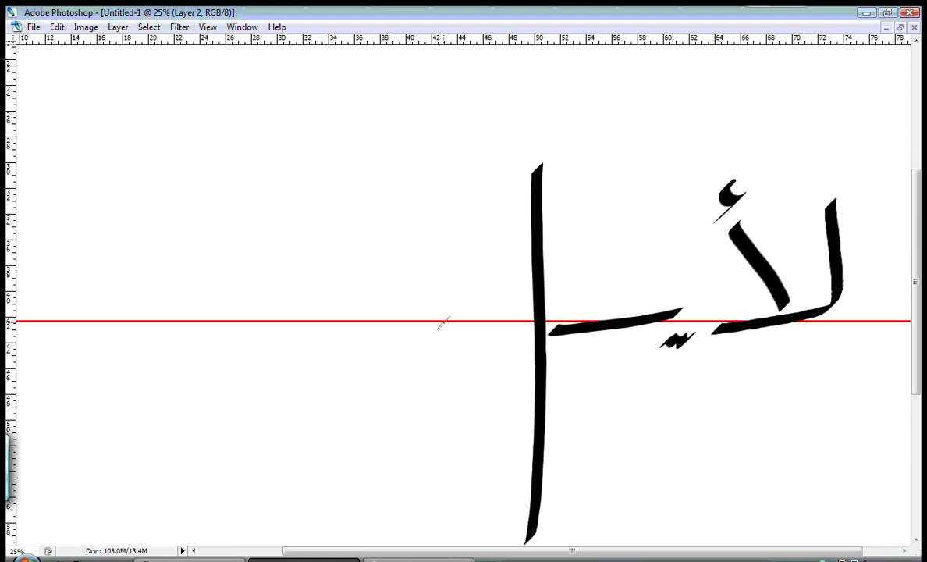
mouse_move(338, 287)
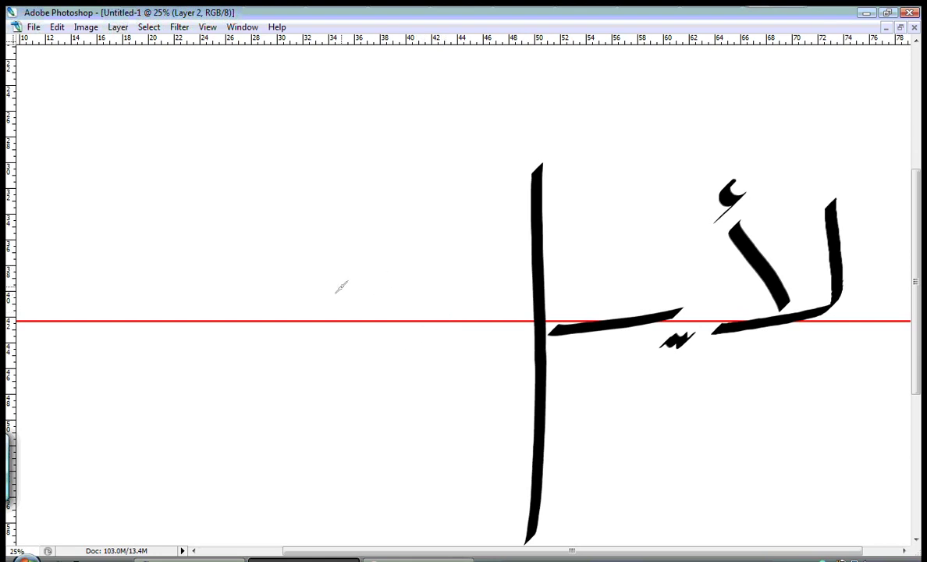
mouse_move(378, 232)
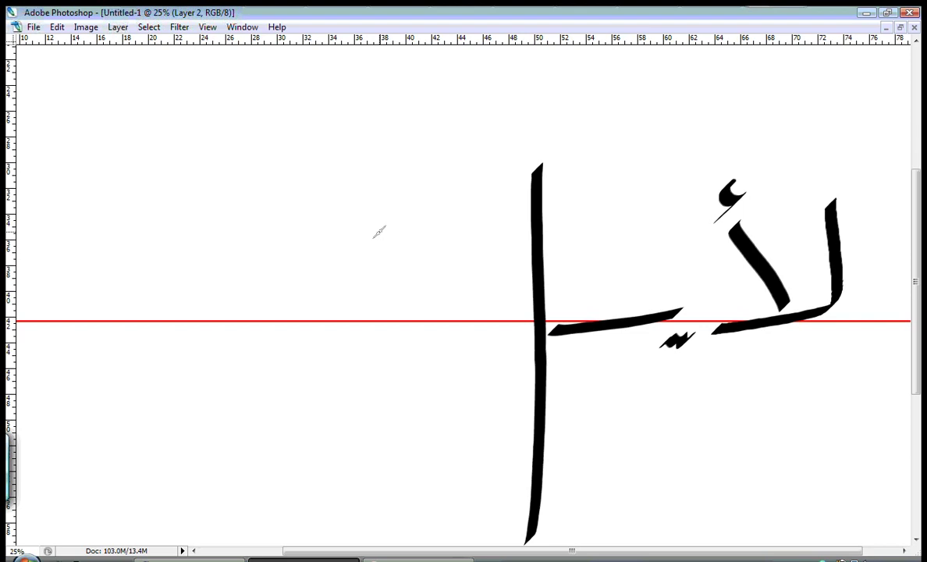
mouse_move(430, 305)
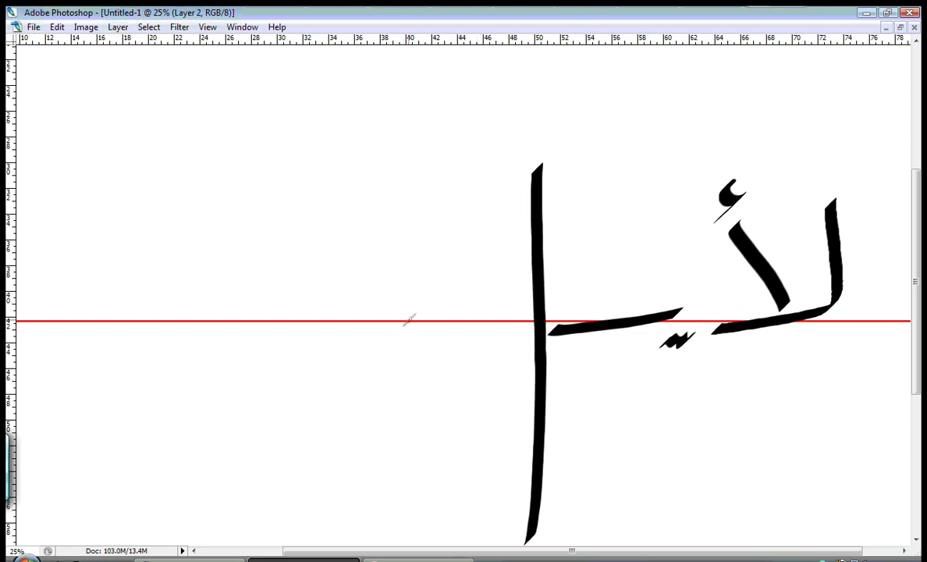
mouse_move(516, 297)
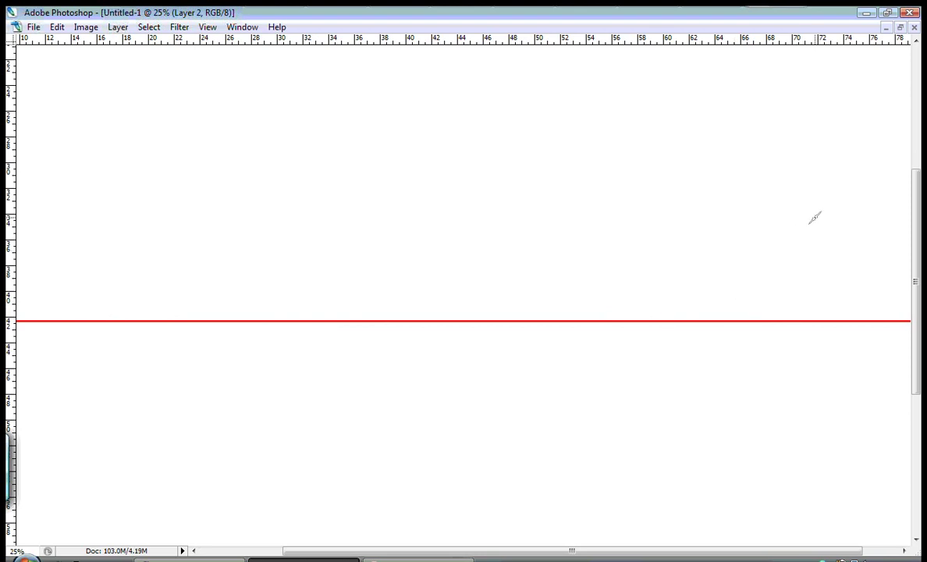
mouse_move(781, 228)
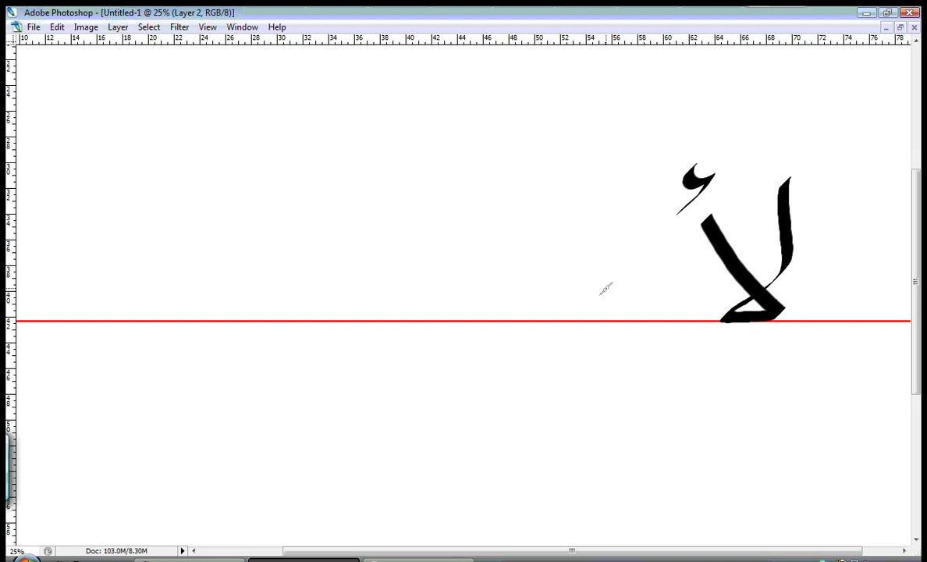
mouse_move(723, 343)
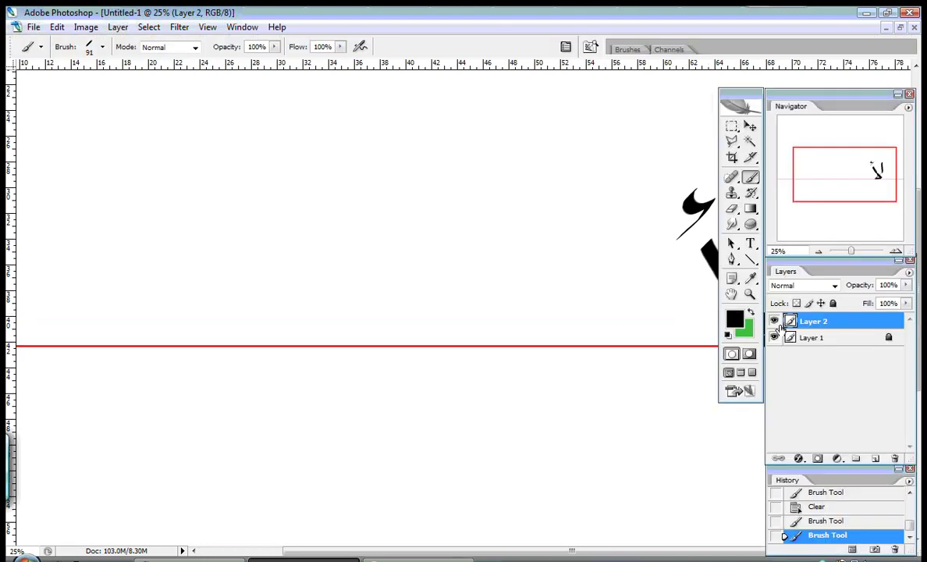
key(Tab)
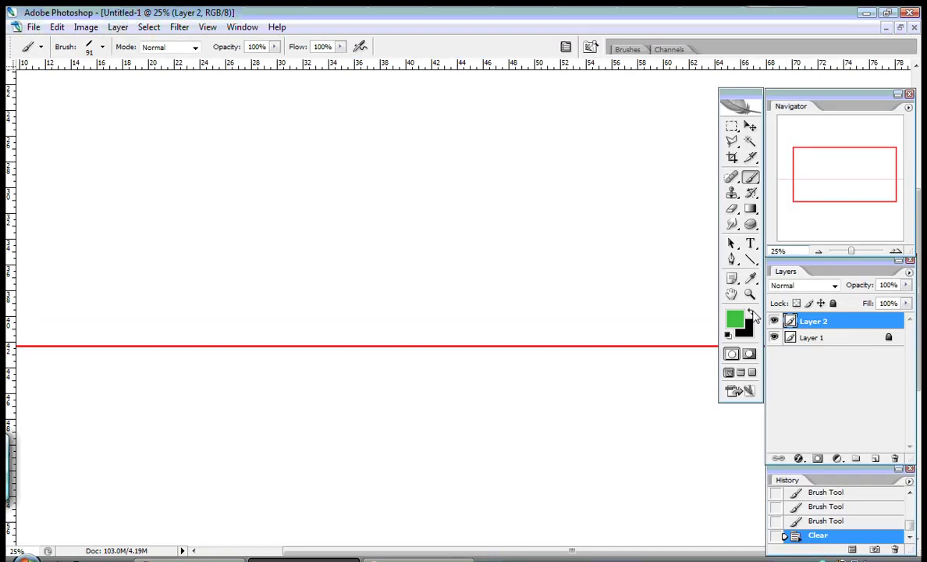
key(Tab)
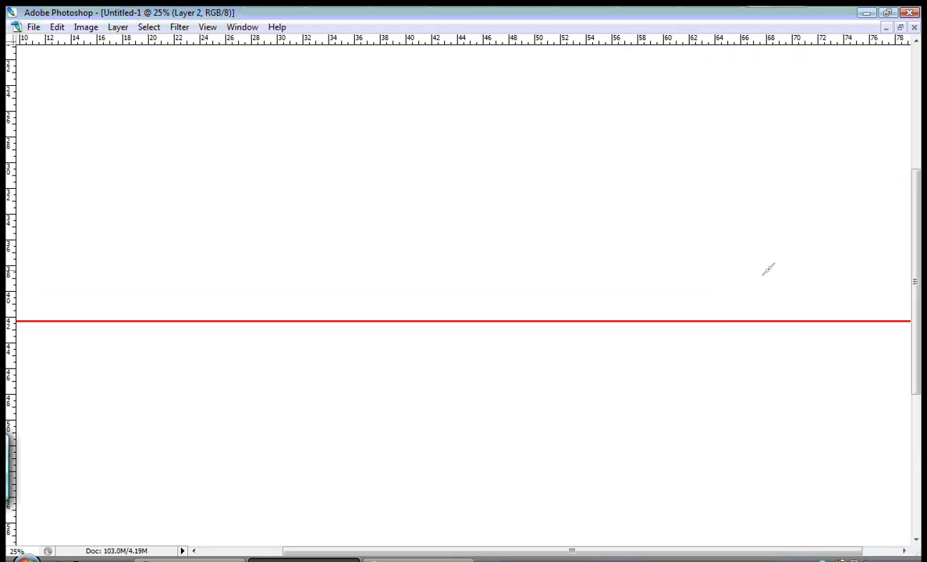
drag(831, 222, 721, 328)
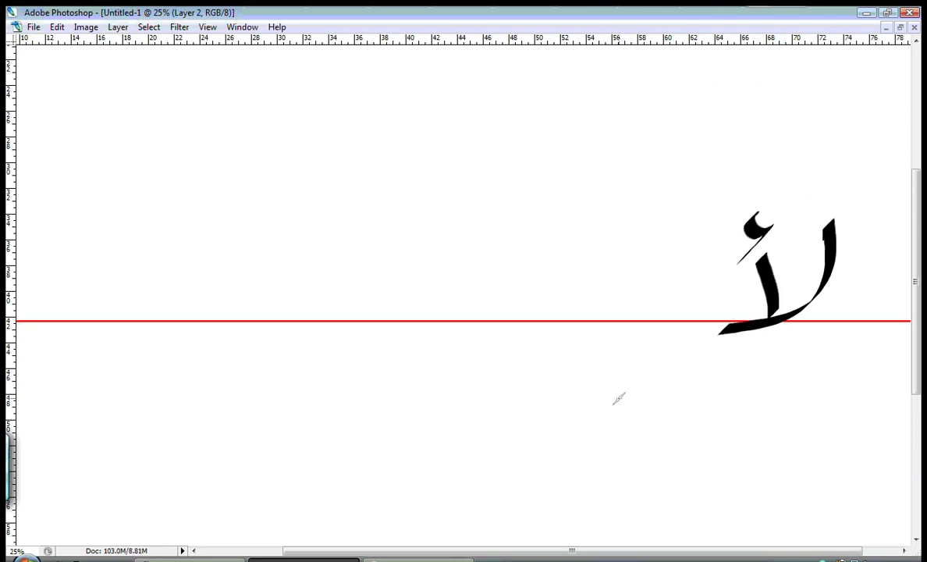
mouse_move(556, 270)
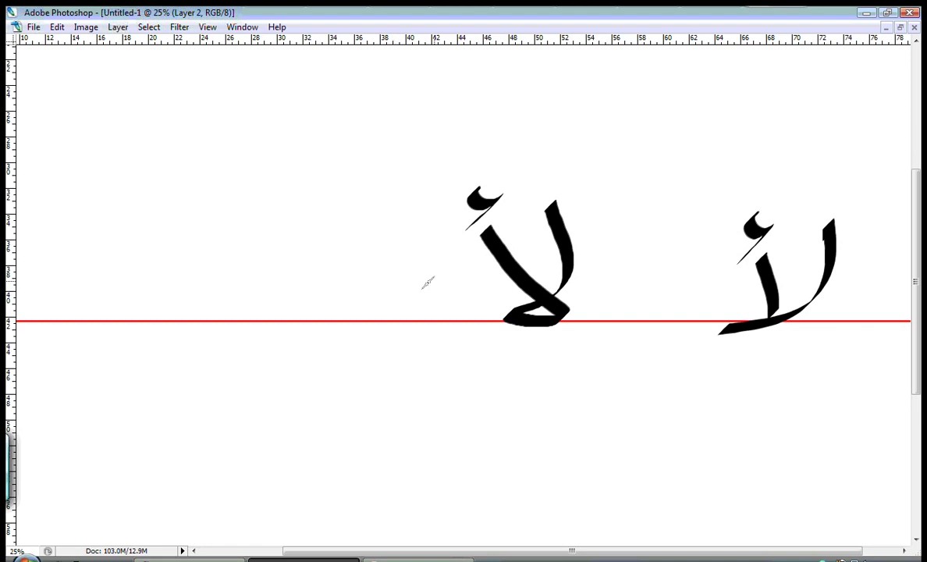
drag(687, 281, 601, 305)
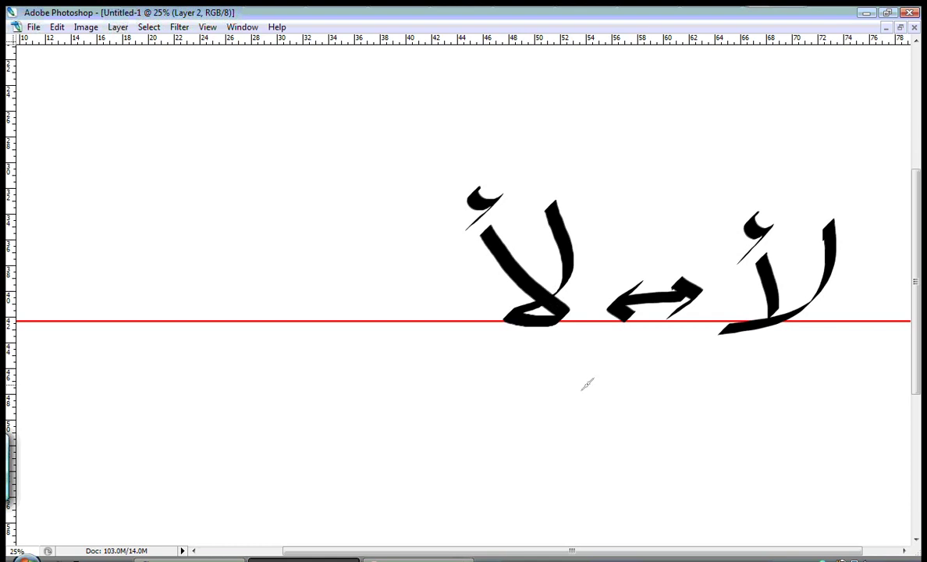
mouse_move(439, 291)
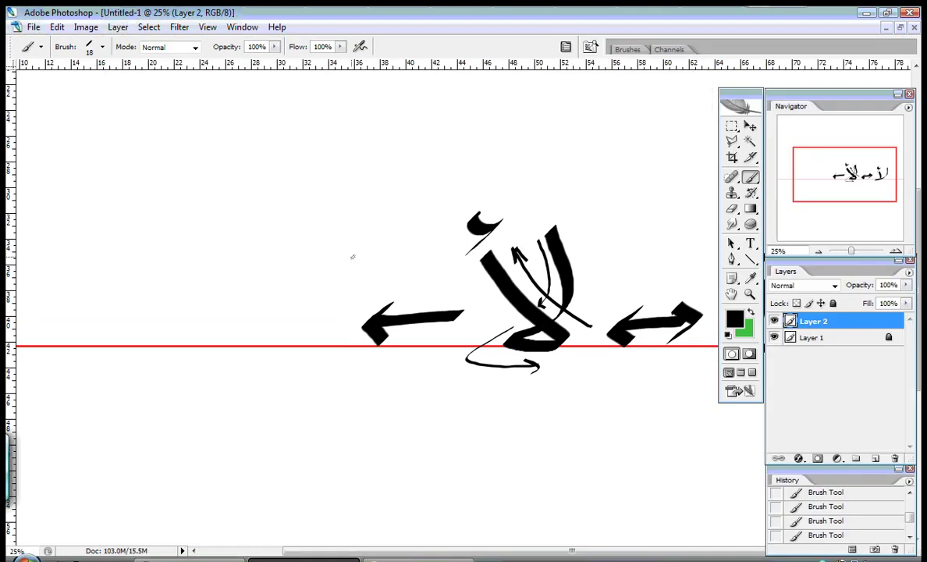
click(101, 46)
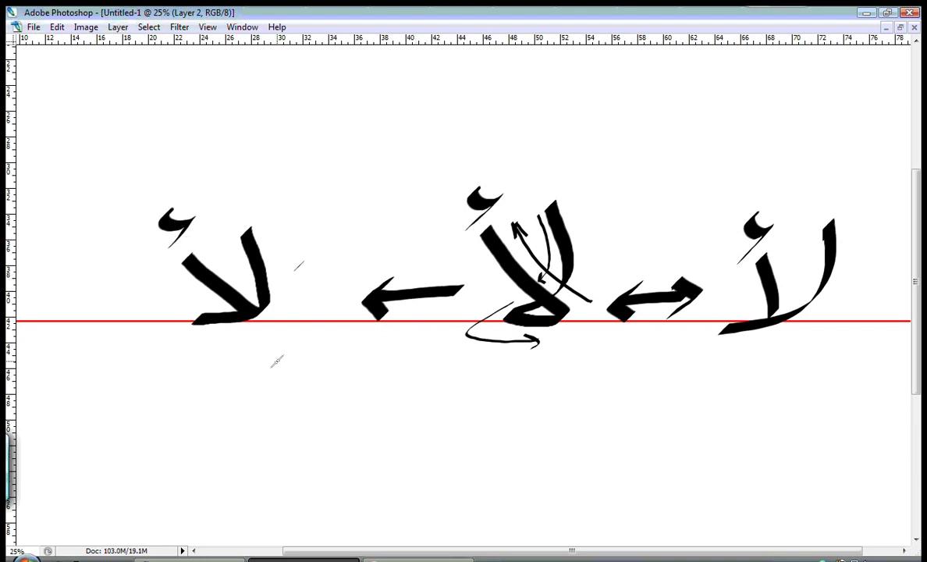
drag(273, 375, 741, 351)
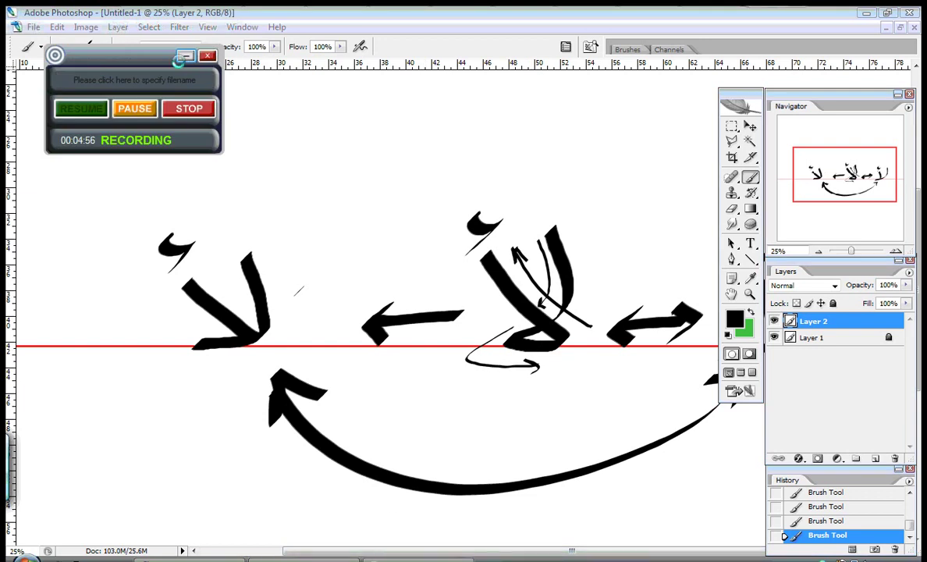
click(206, 55)
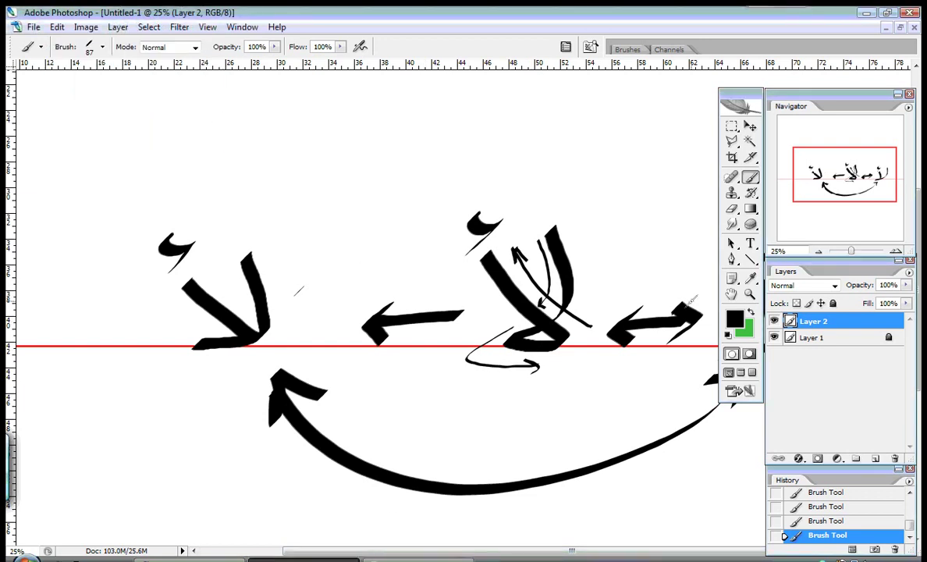
mouse_move(629, 280)
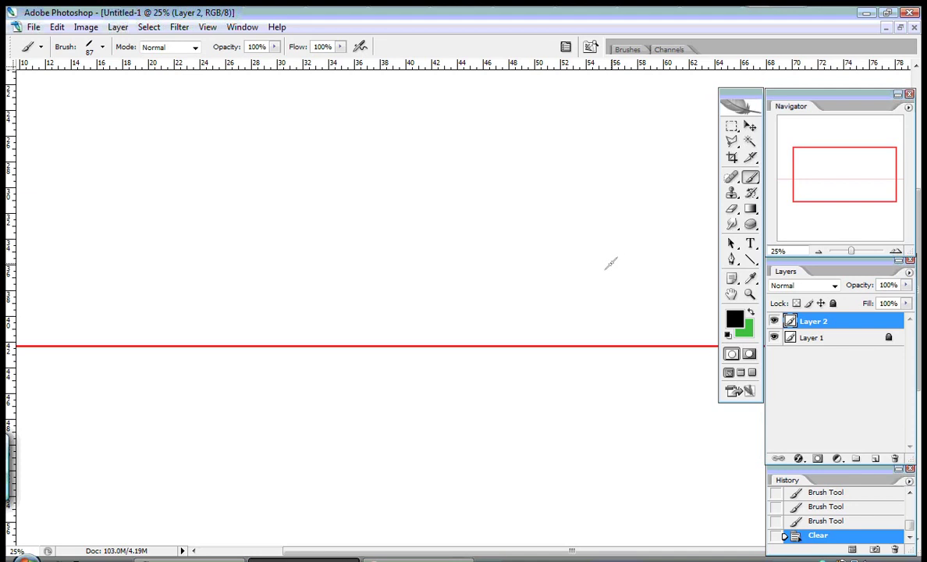
mouse_move(738, 276)
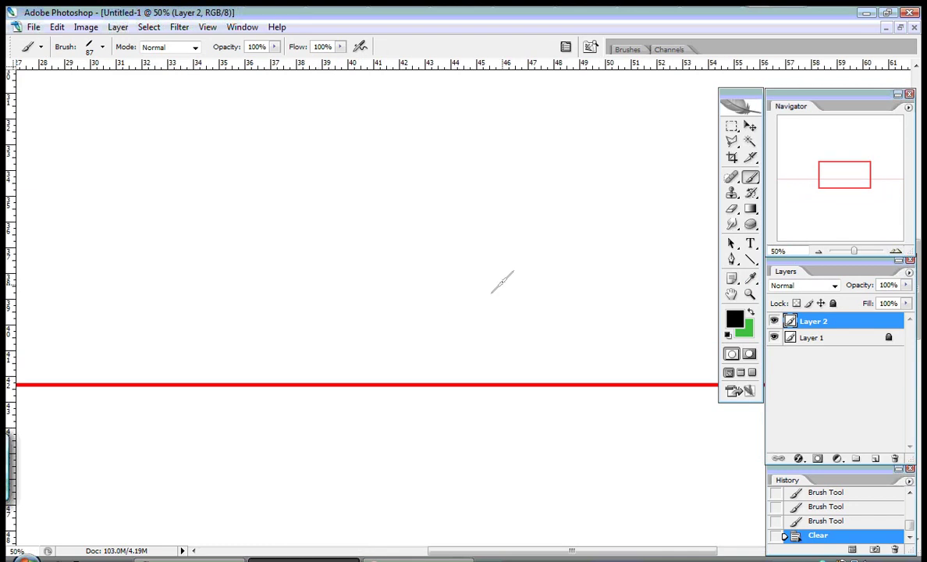
mouse_move(524, 334)
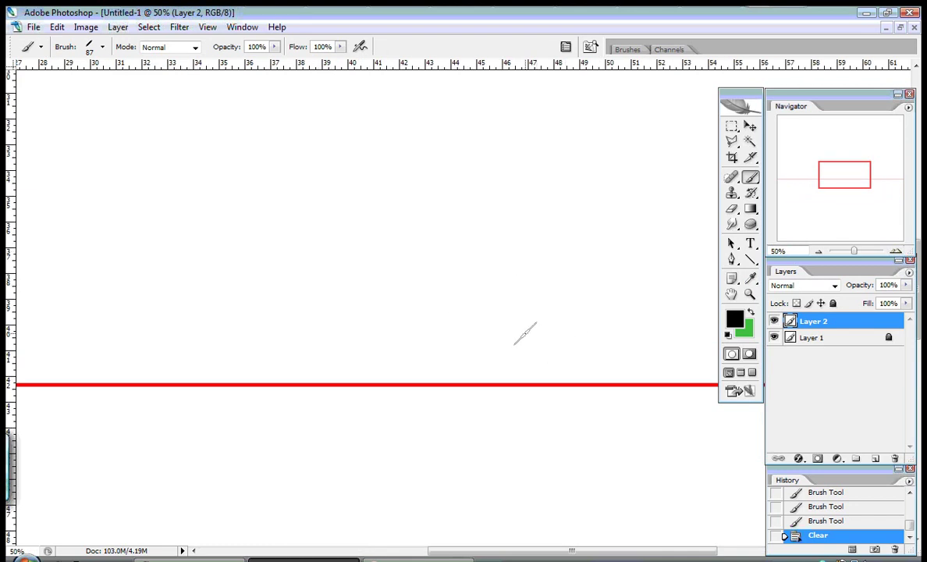
- Brush a meem with its tail below the guideline, then undo the last two actions
key(Tab)
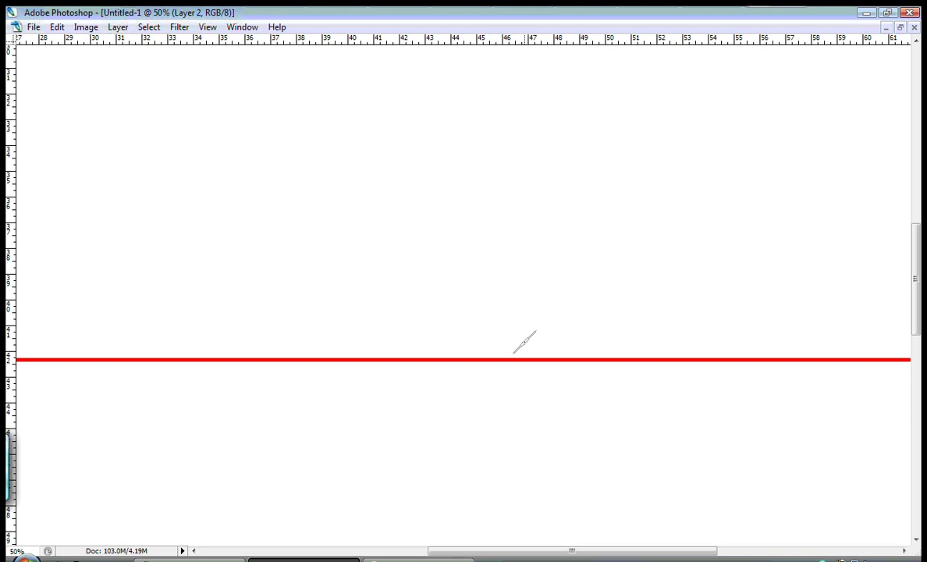
mouse_move(509, 339)
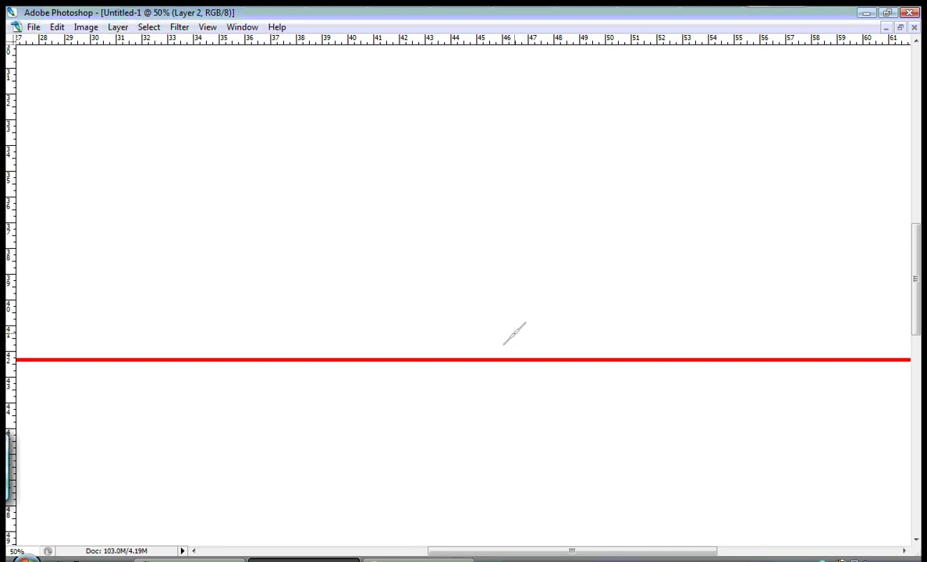
mouse_move(530, 356)
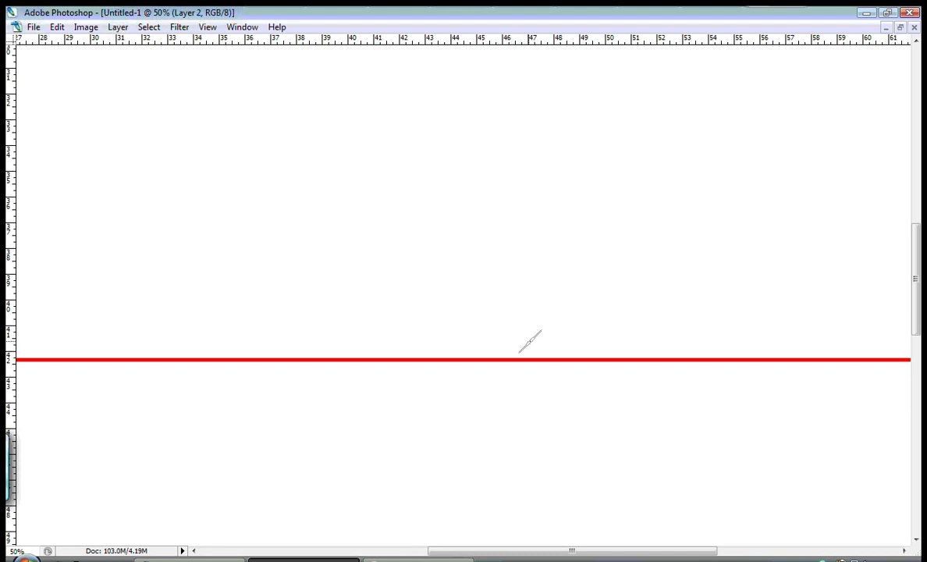
mouse_move(505, 356)
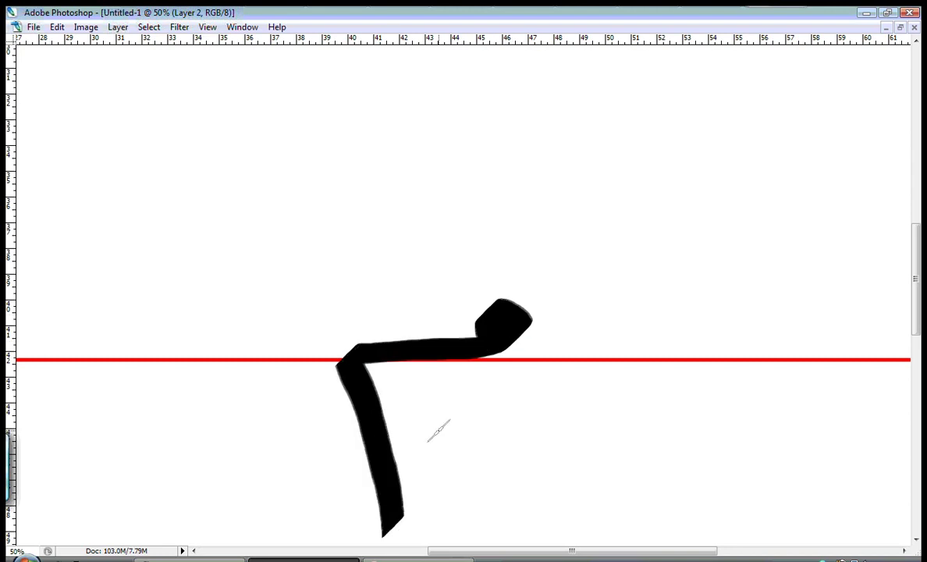
mouse_move(692, 317)
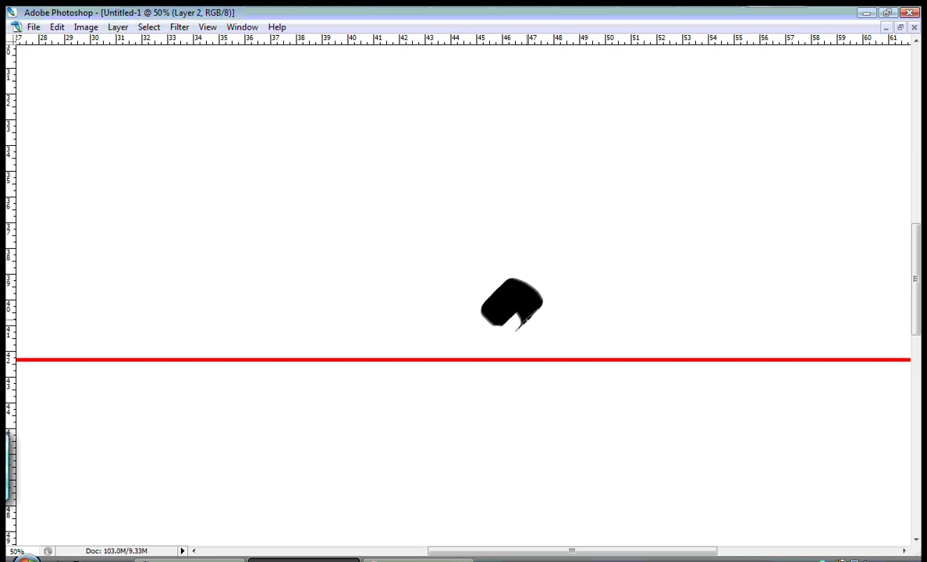
drag(511, 312, 406, 515)
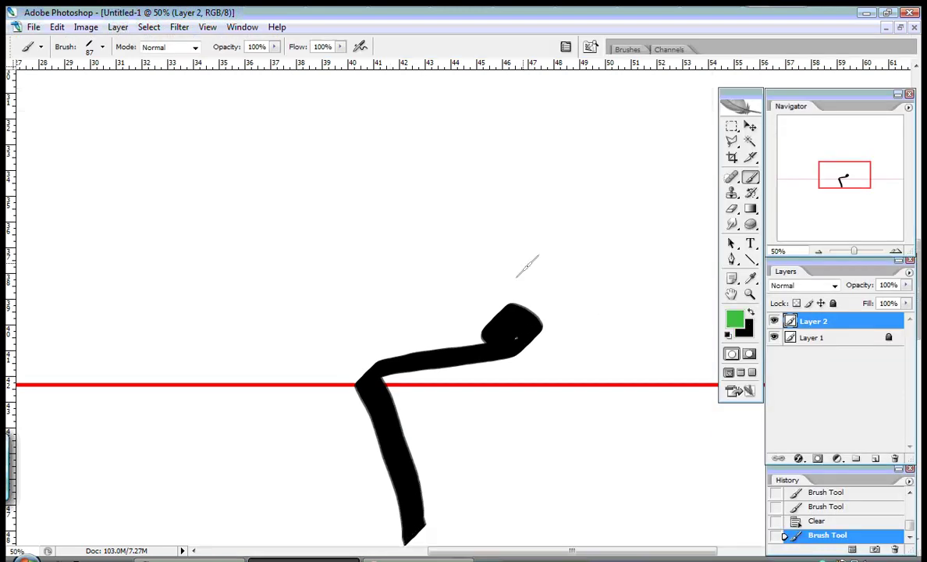
mouse_move(500, 227)
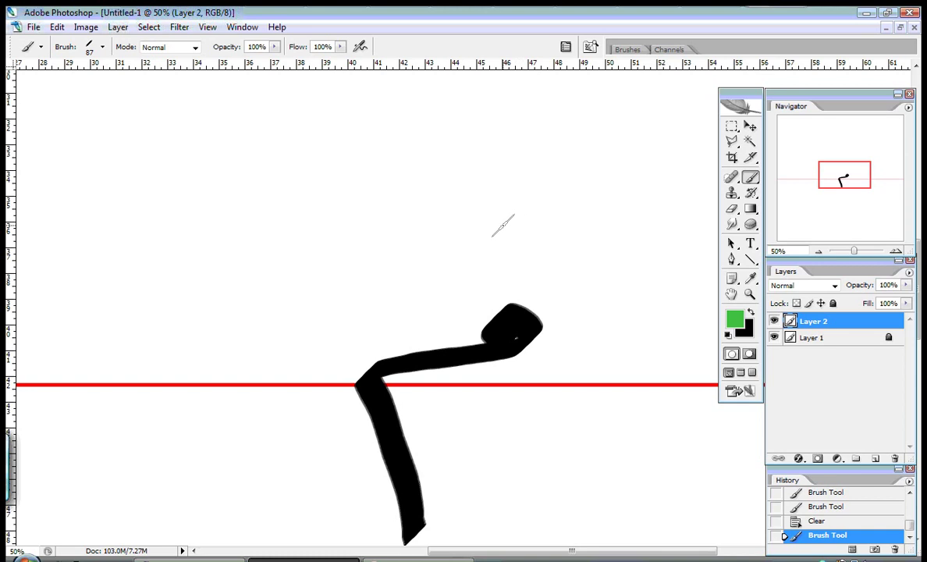
mouse_move(357, 267)
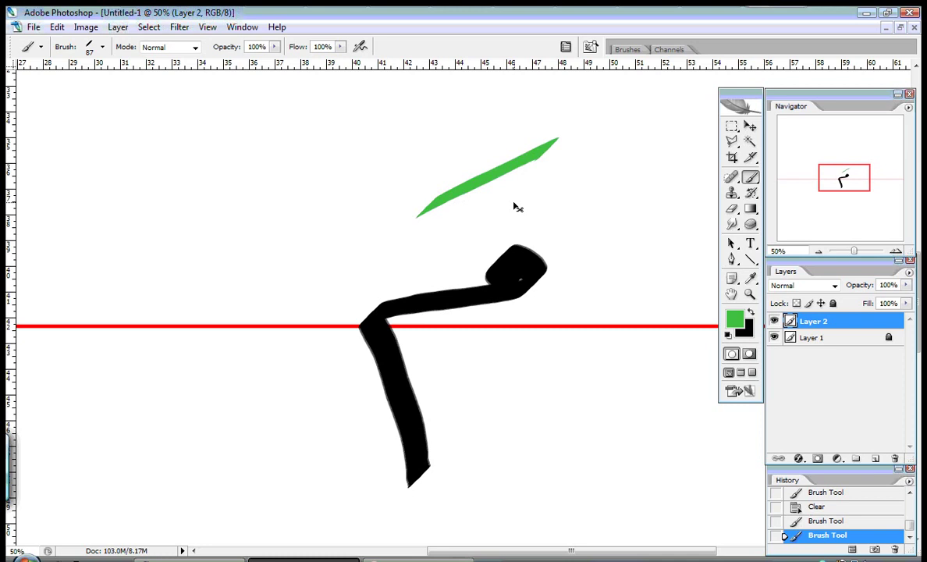
key(ctrl+z)
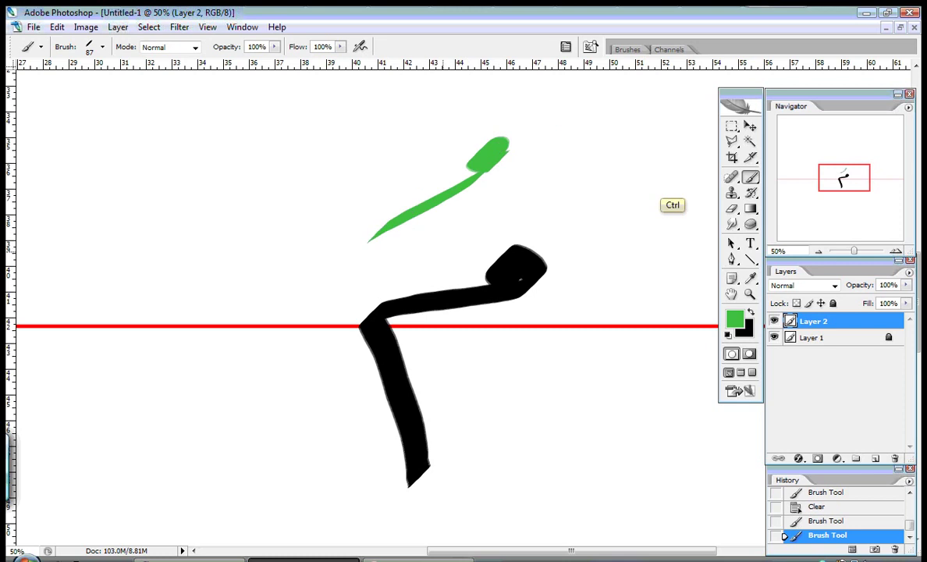
key(ctrl+z)
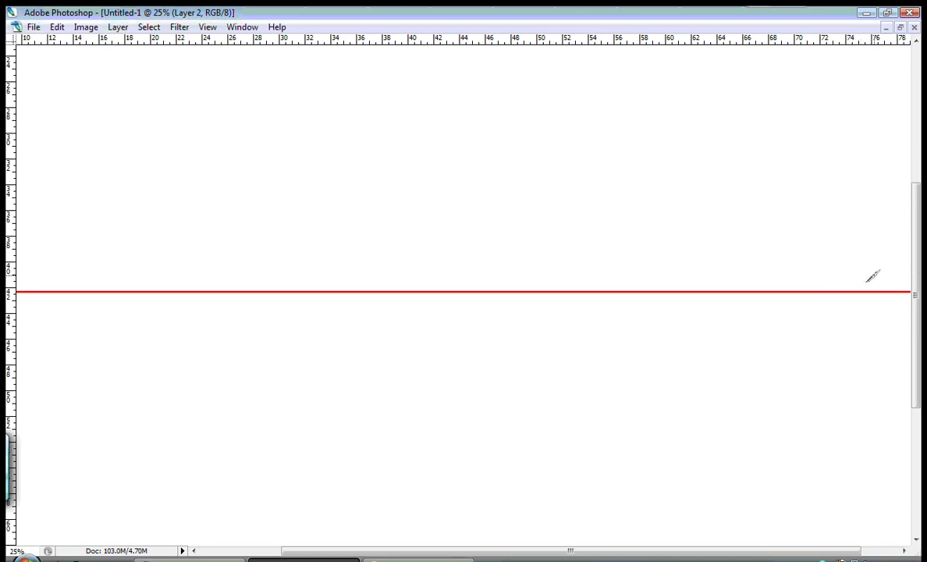
mouse_move(871, 277)
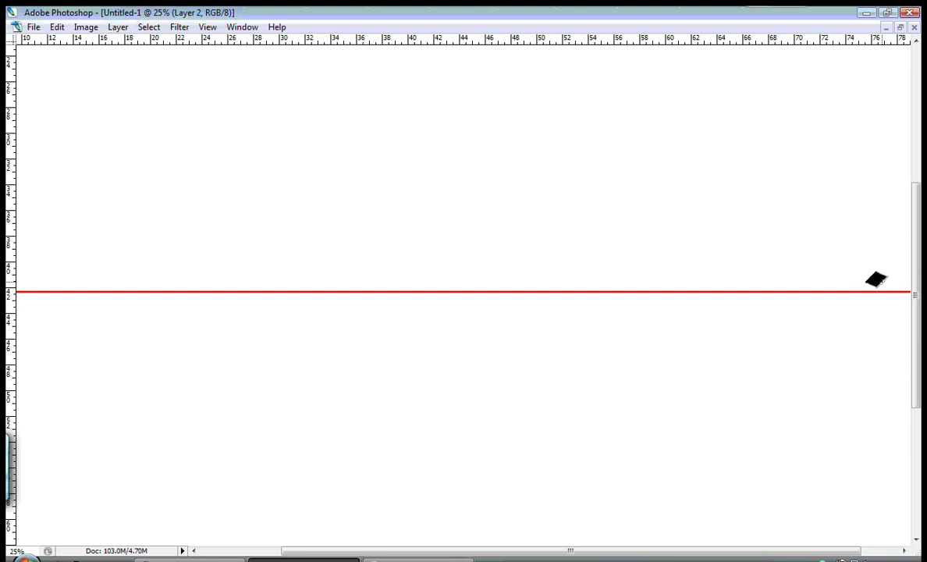
- Brush a right-end letter, a tall vertical stroke, and connected strokes leftward on the guide
drag(874, 279, 795, 289)
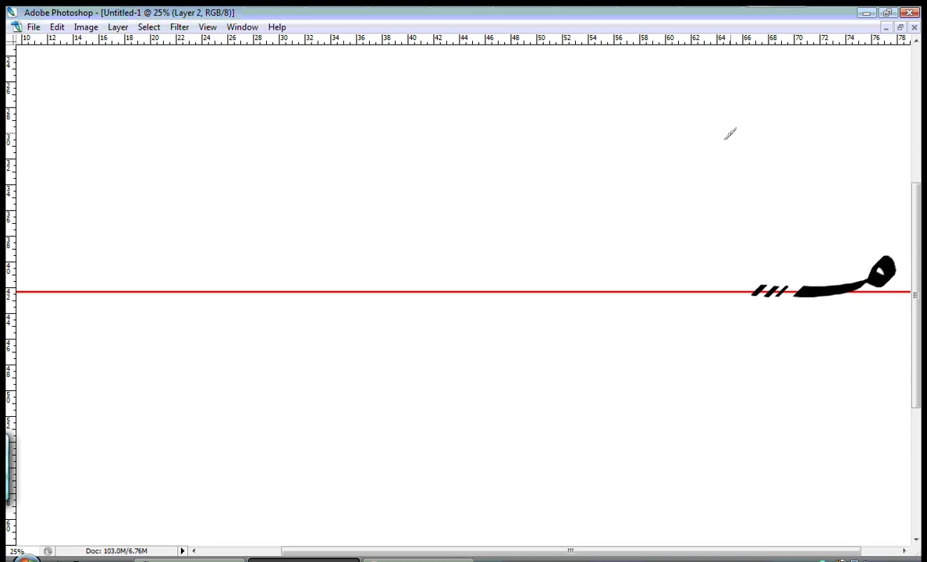
drag(729, 133, 706, 476)
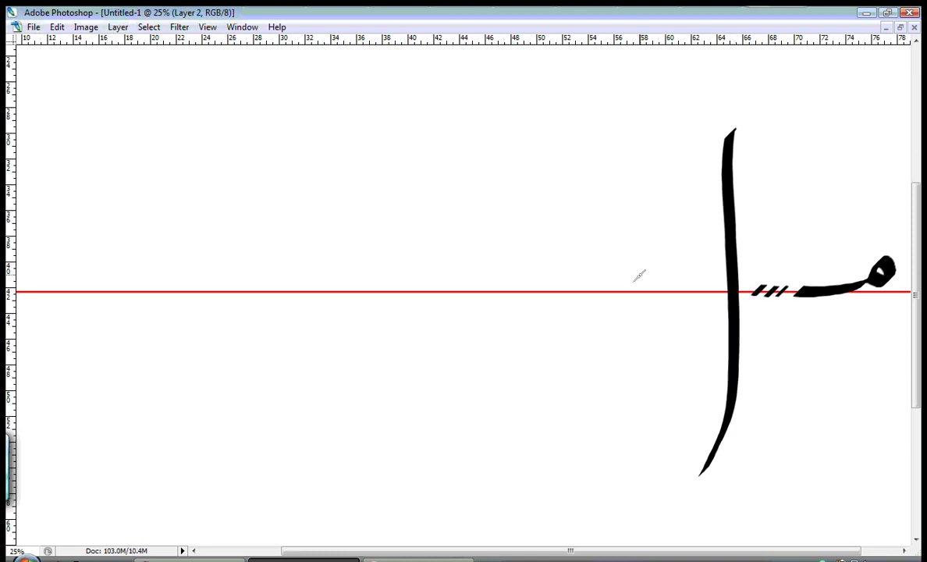
drag(628, 285, 664, 281)
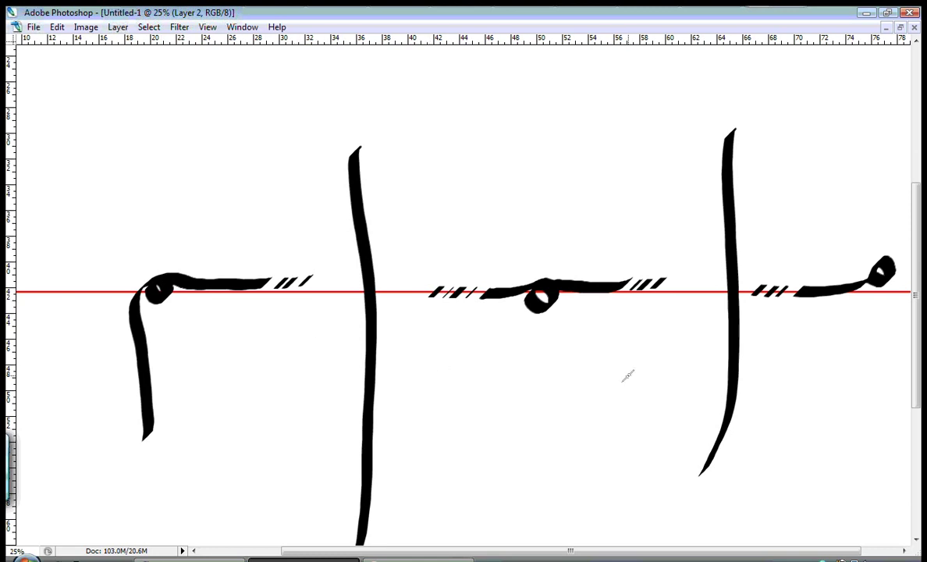
mouse_move(679, 355)
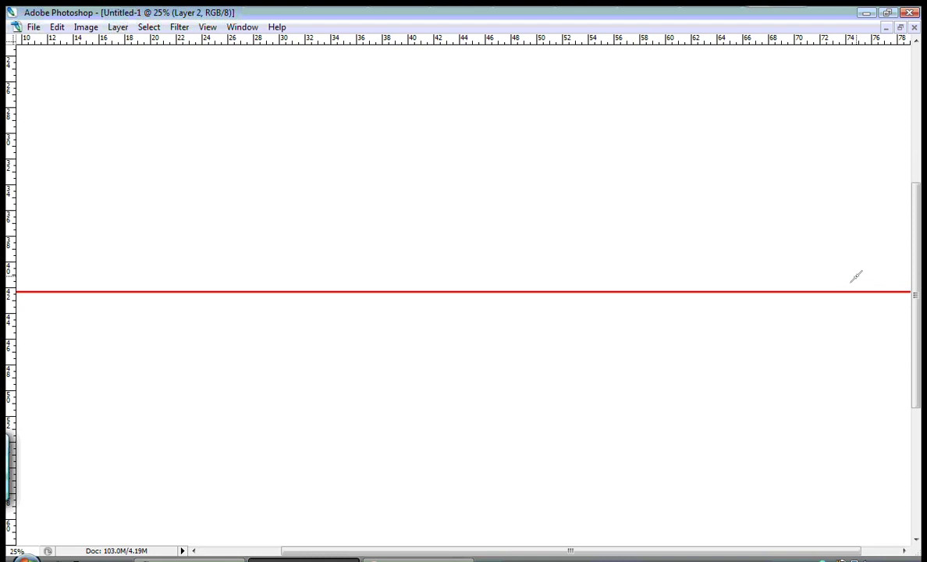
mouse_move(858, 270)
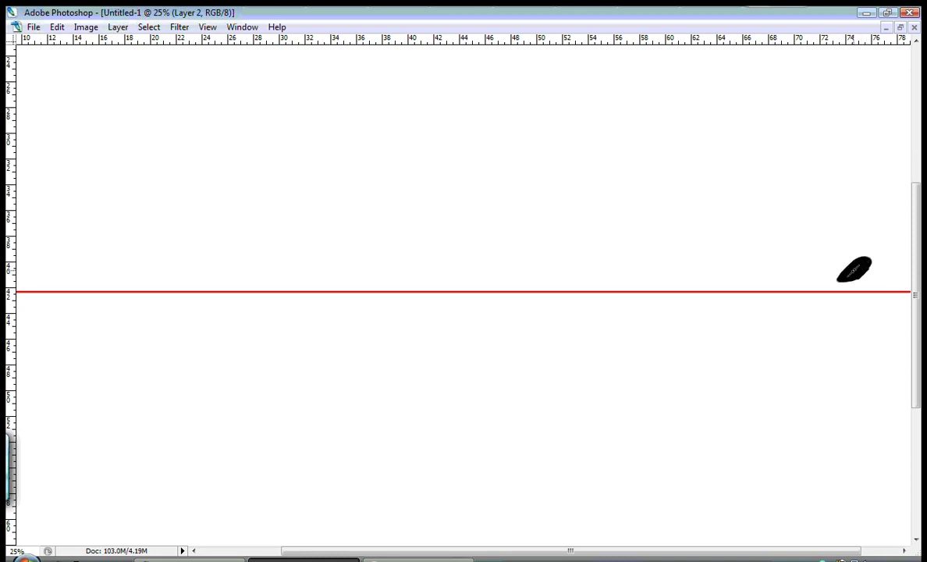
- Extend the meem head along the guideline and add connecting strokes leftward of the vertical
drag(854, 271, 752, 281)
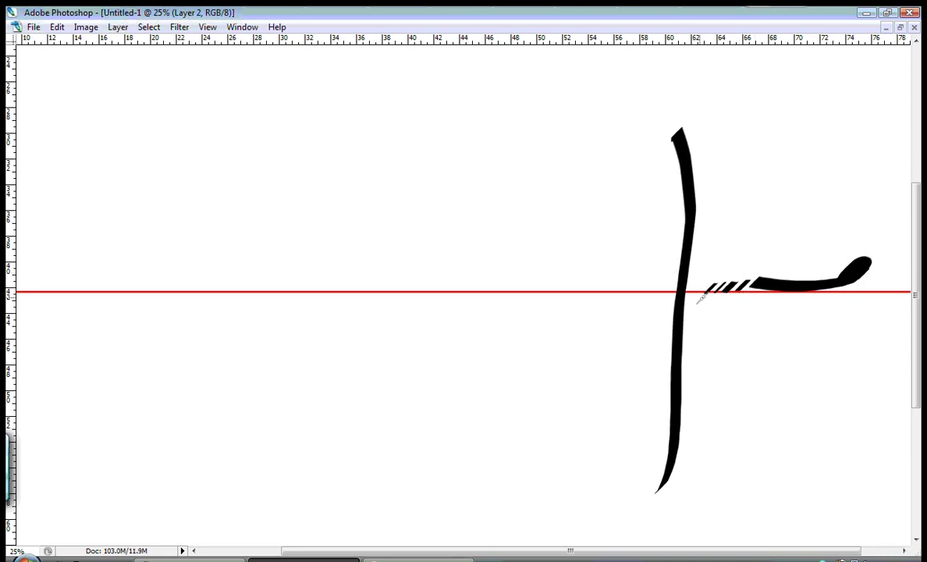
mouse_move(466, 259)
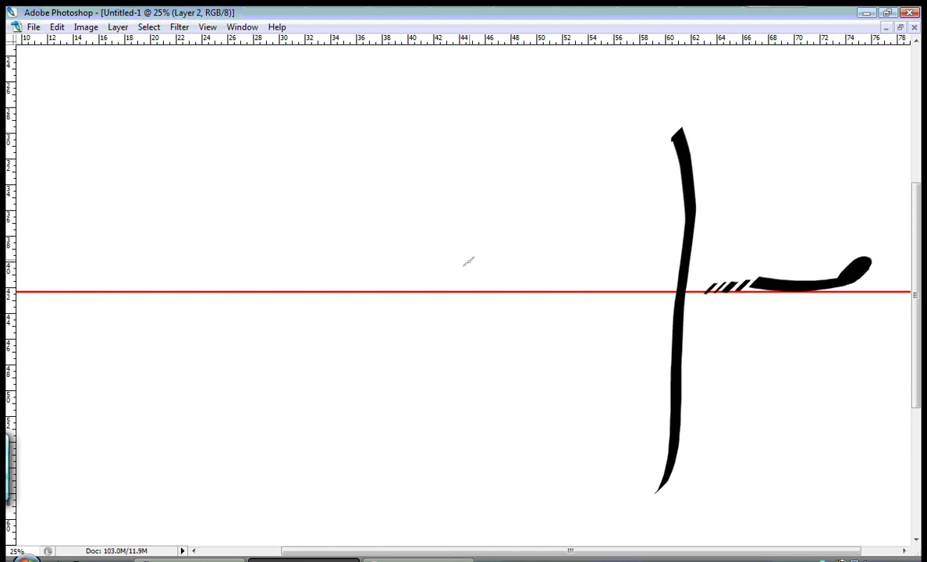
mouse_move(624, 276)
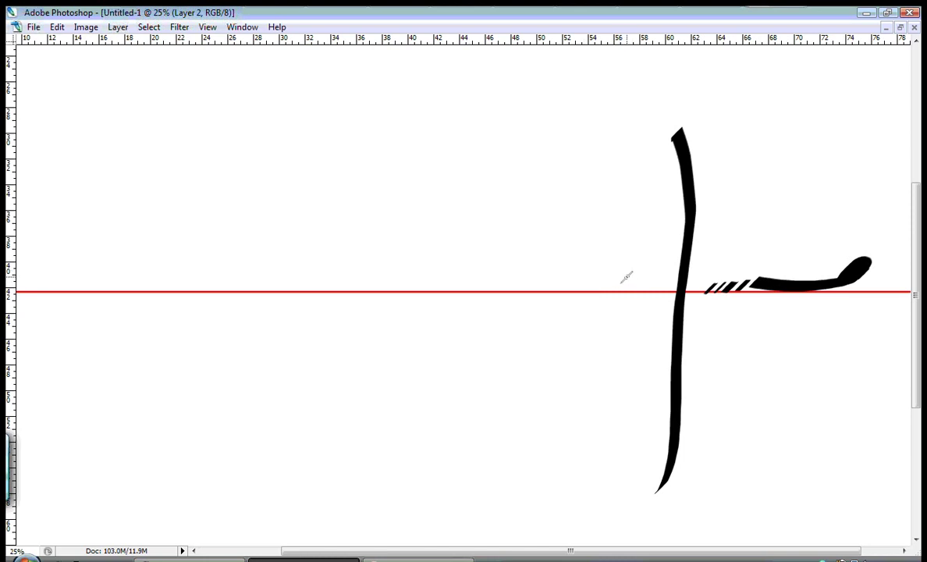
drag(628, 277, 585, 287)
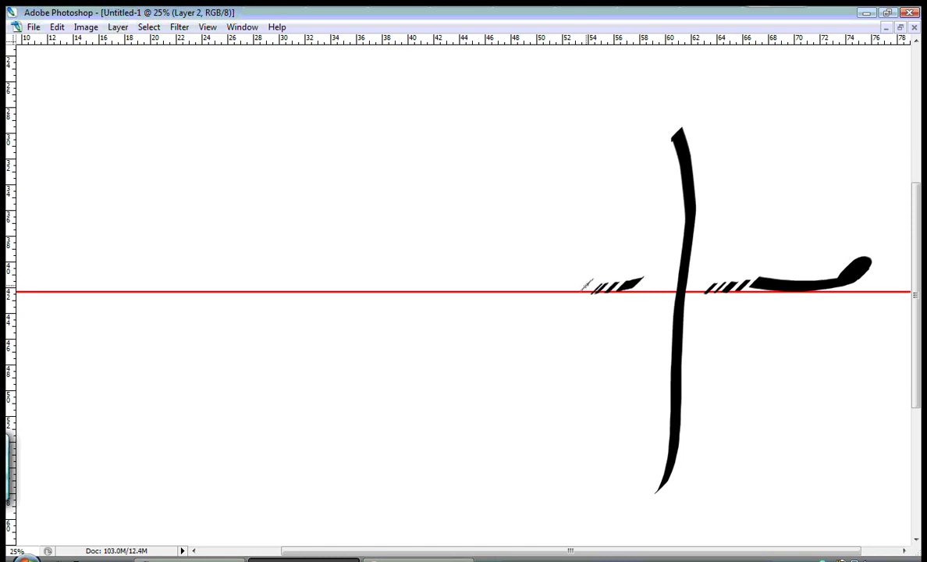
drag(586, 285, 398, 293)
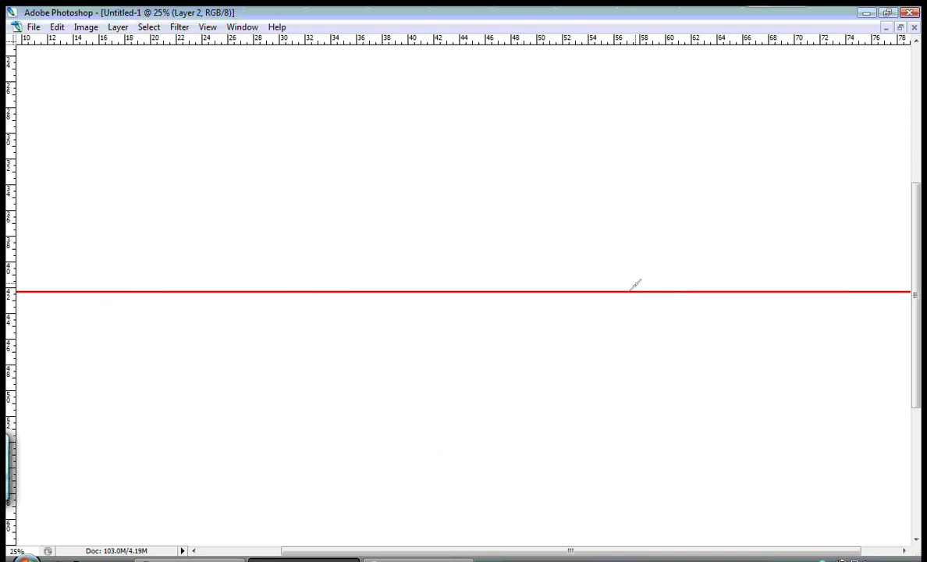
- Brush the first meem row on the guide with a vertical and a descending left tail
drag(749, 281, 831, 257)
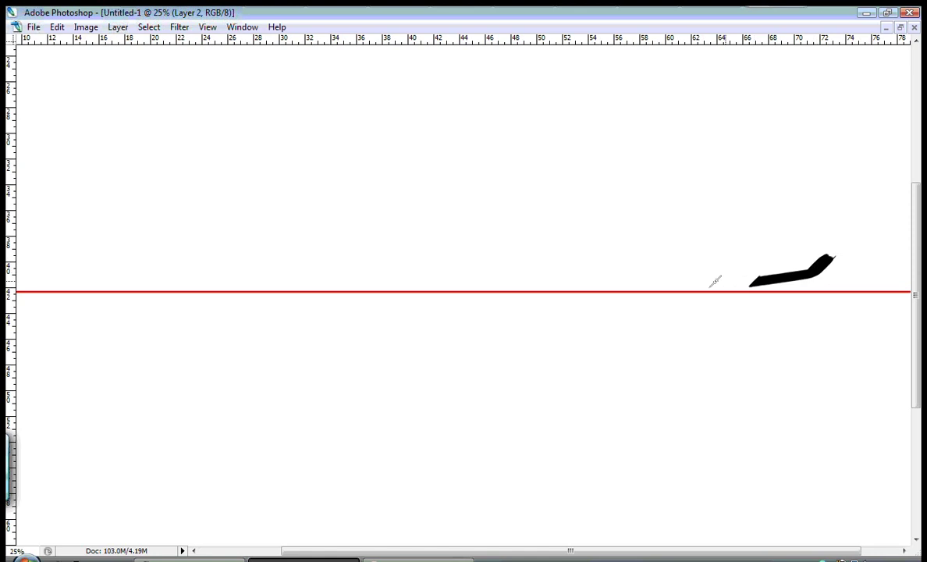
drag(652, 179, 651, 461)
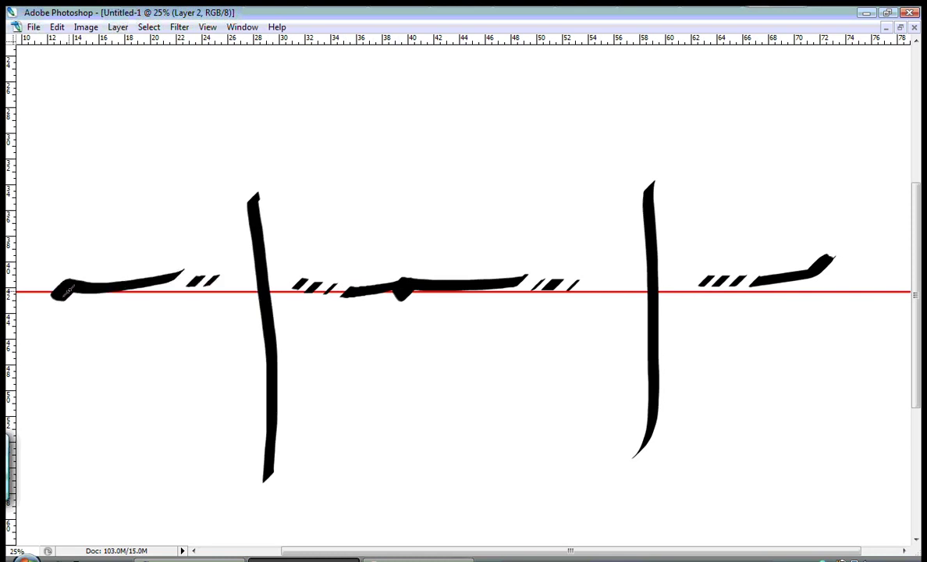
drag(62, 289, 58, 441)
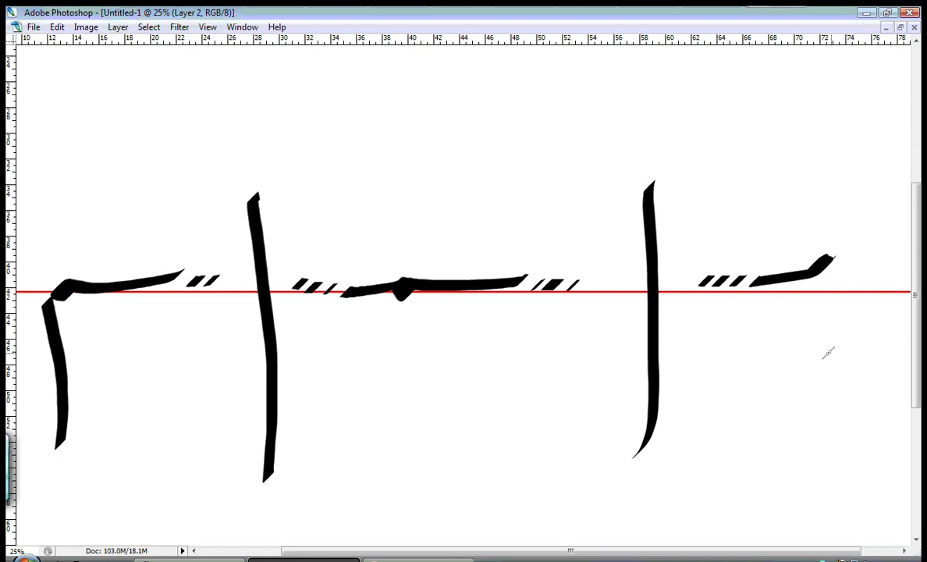
- Brush a second meem row below the guideline, ending with a long lower-left tail
drag(749, 383, 858, 351)
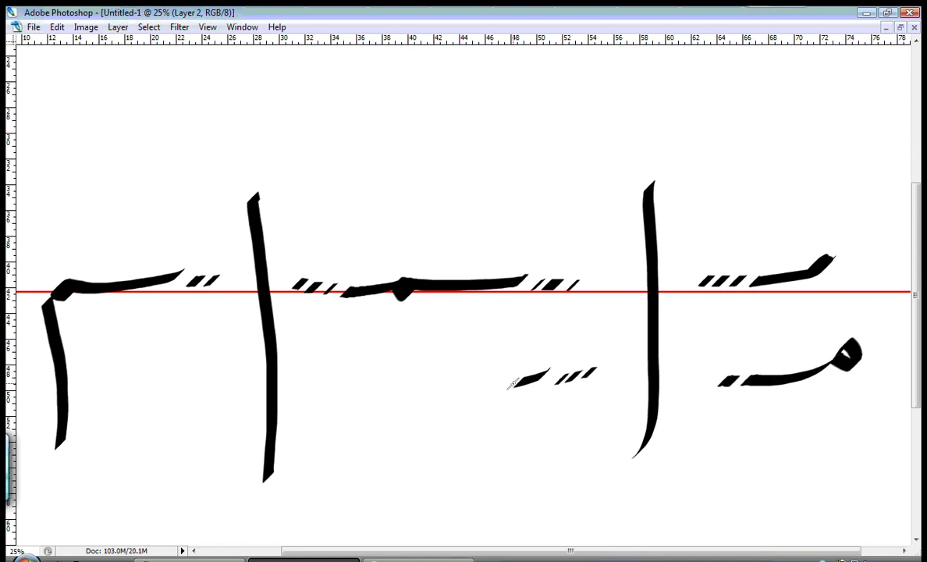
drag(546, 382, 429, 383)
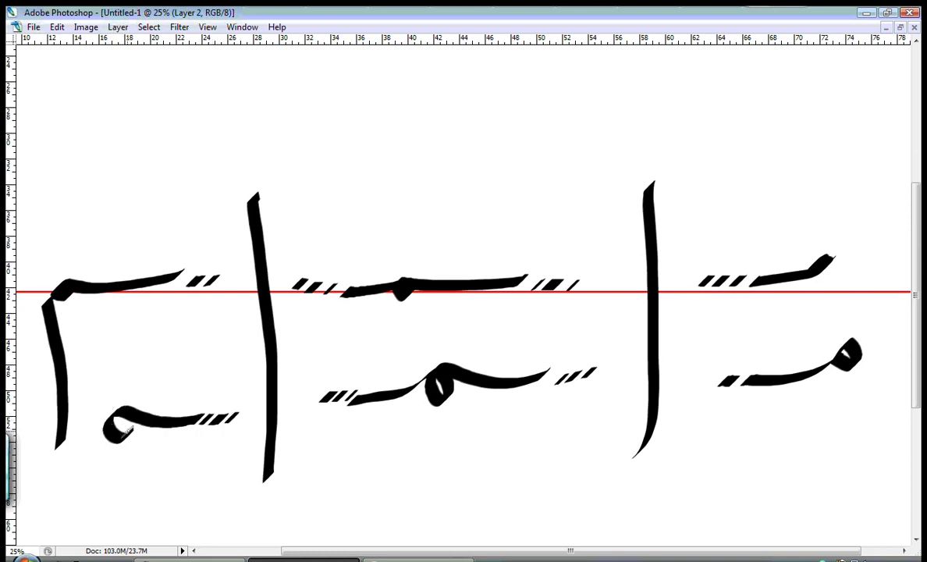
drag(125, 436, 109, 538)
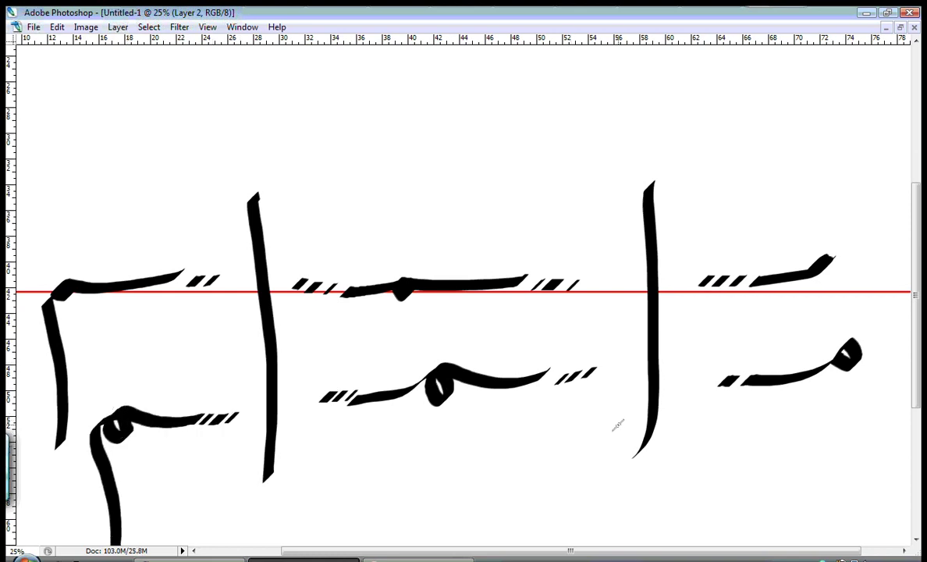
mouse_move(769, 258)
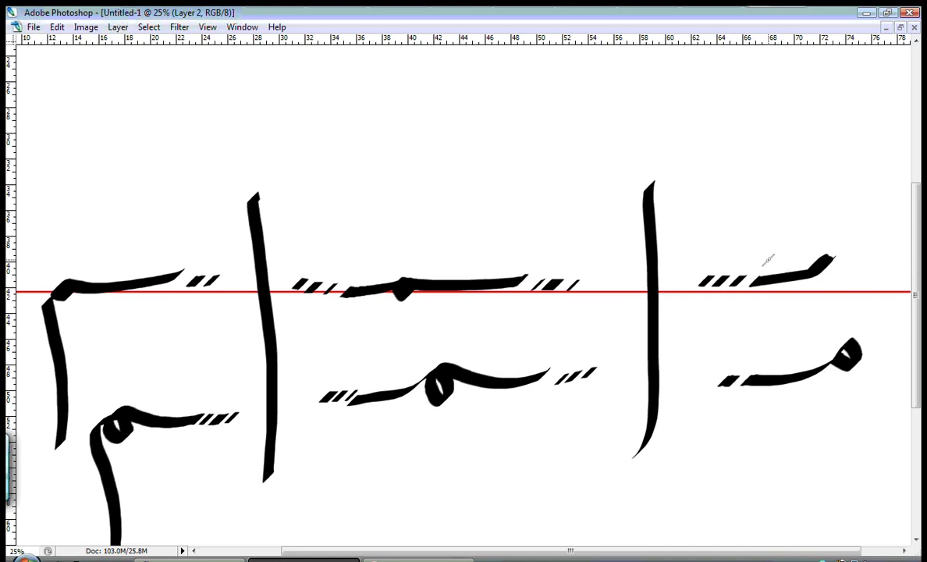
mouse_move(685, 341)
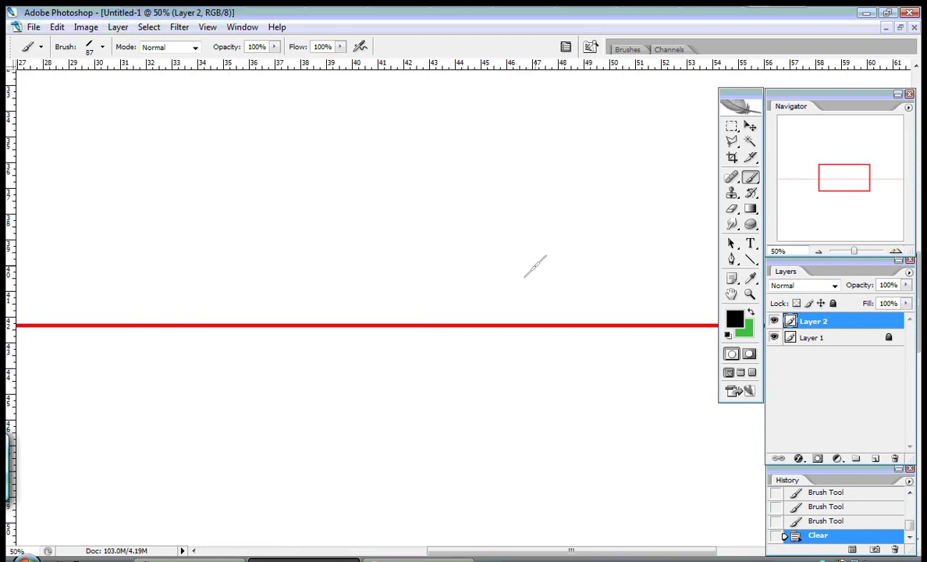
mouse_move(540, 276)
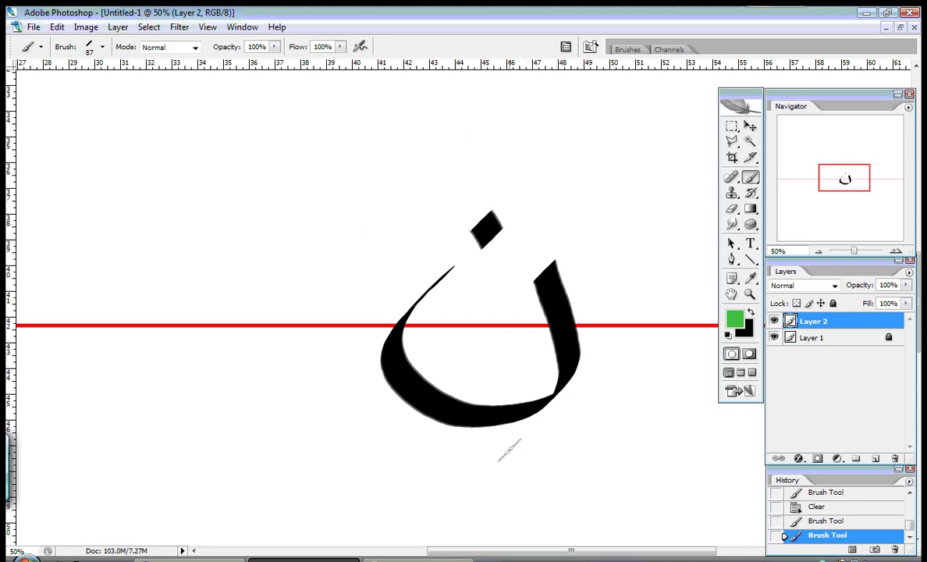
mouse_move(544, 98)
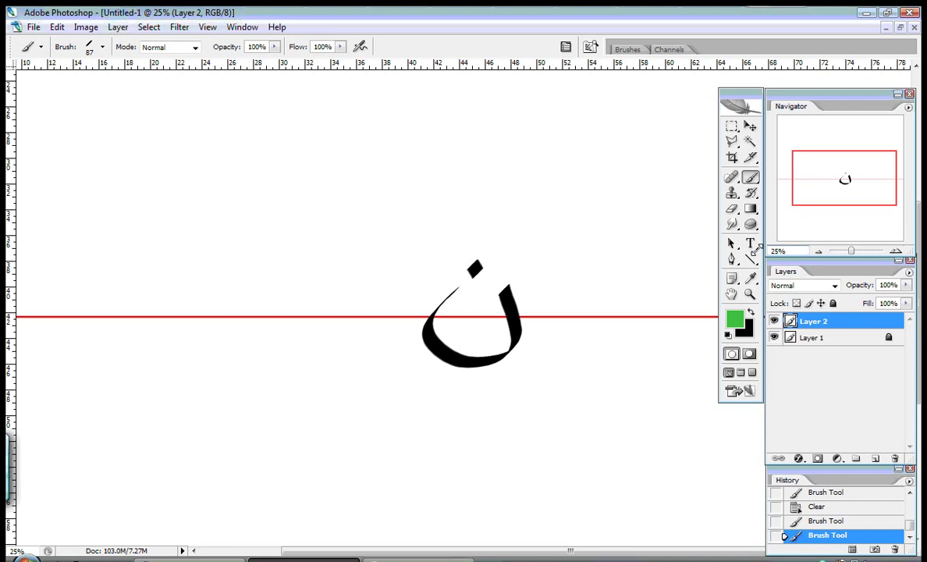
mouse_move(825, 250)
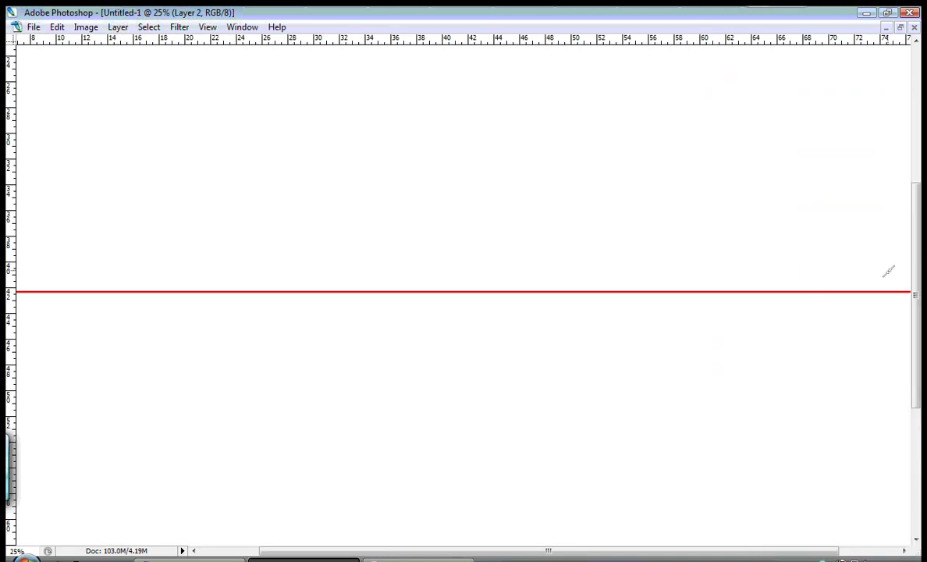
- Brush the first noon stroke at the right end of the guideline
drag(784, 289, 864, 269)
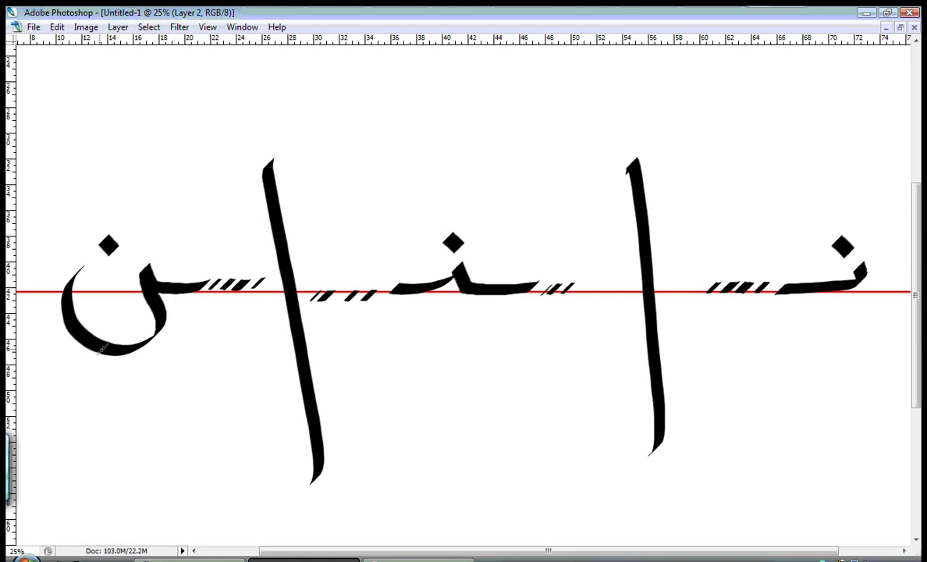
mouse_move(664, 302)
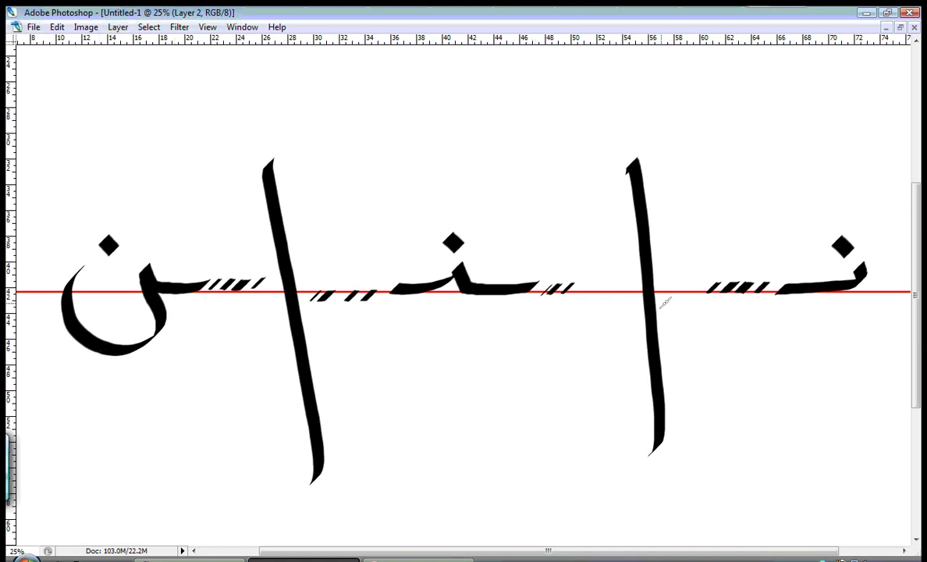
mouse_move(597, 267)
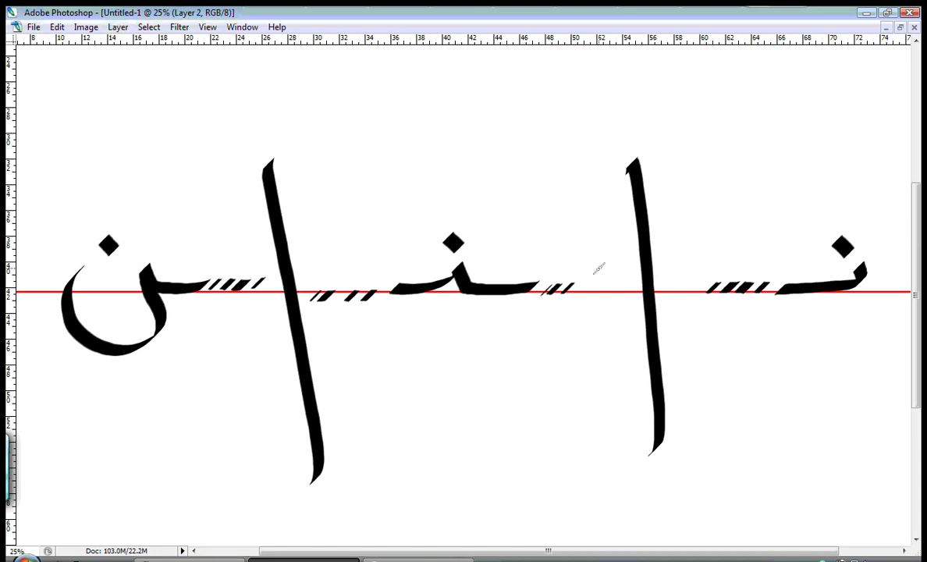
mouse_move(233, 248)
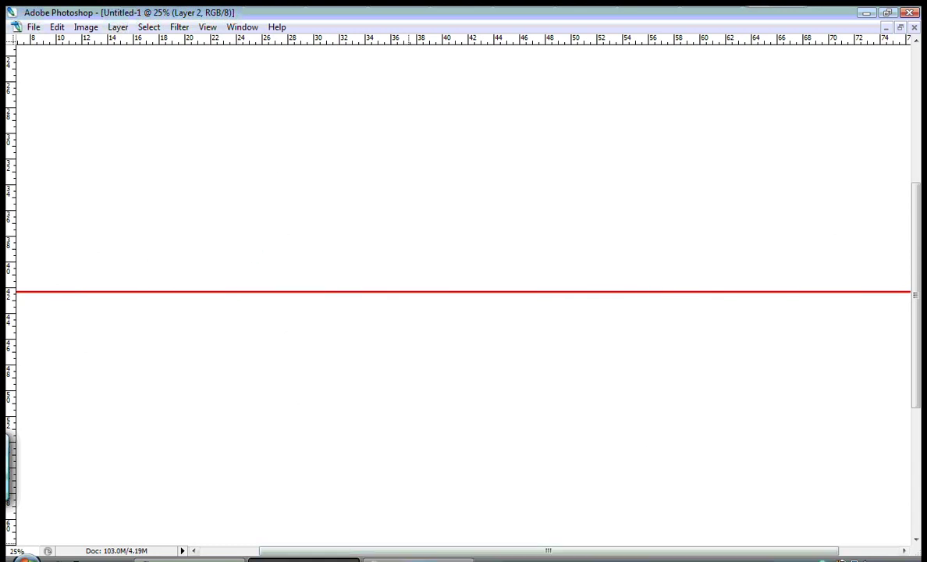
mouse_move(817, 264)
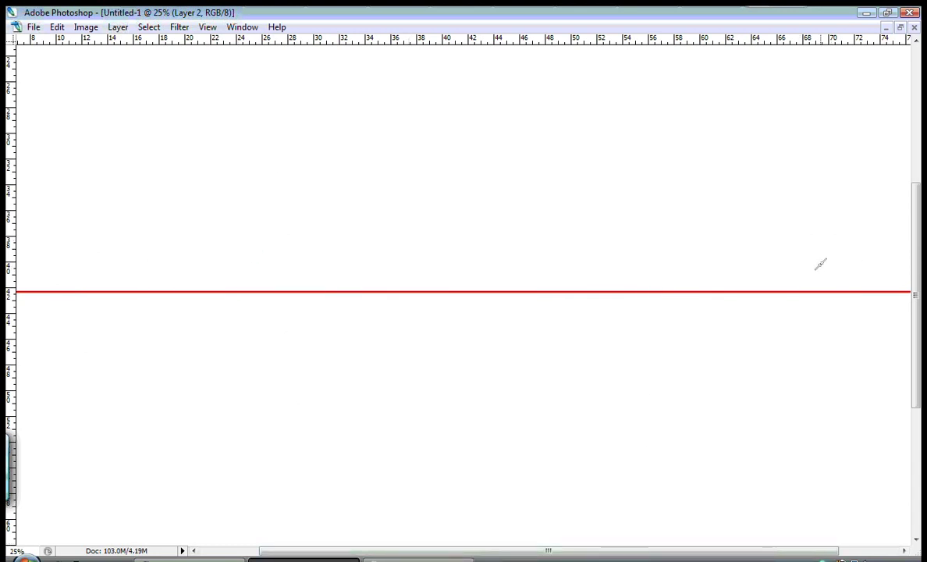
- Brush the lam at the right, then the meem's body and tail
drag(803, 164, 811, 343)
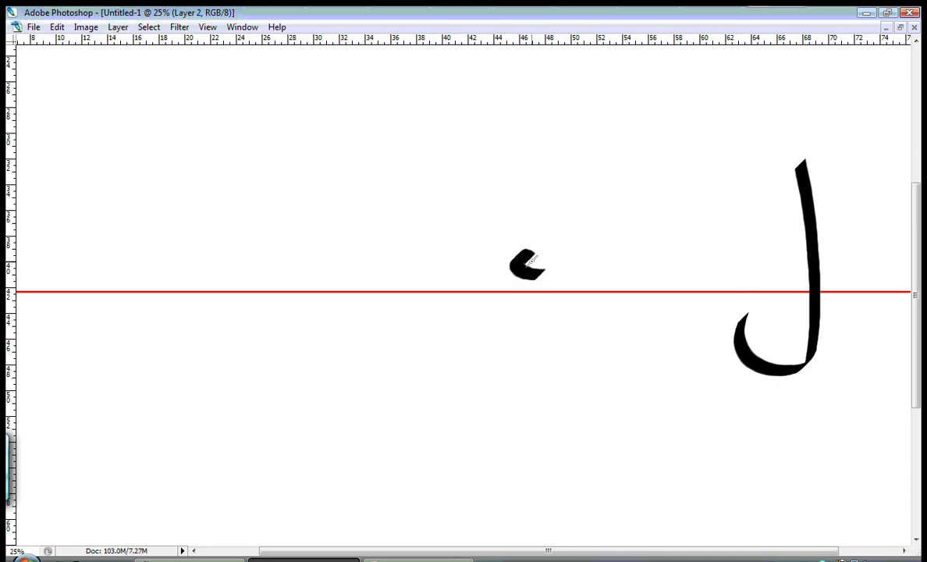
drag(523, 257, 437, 413)
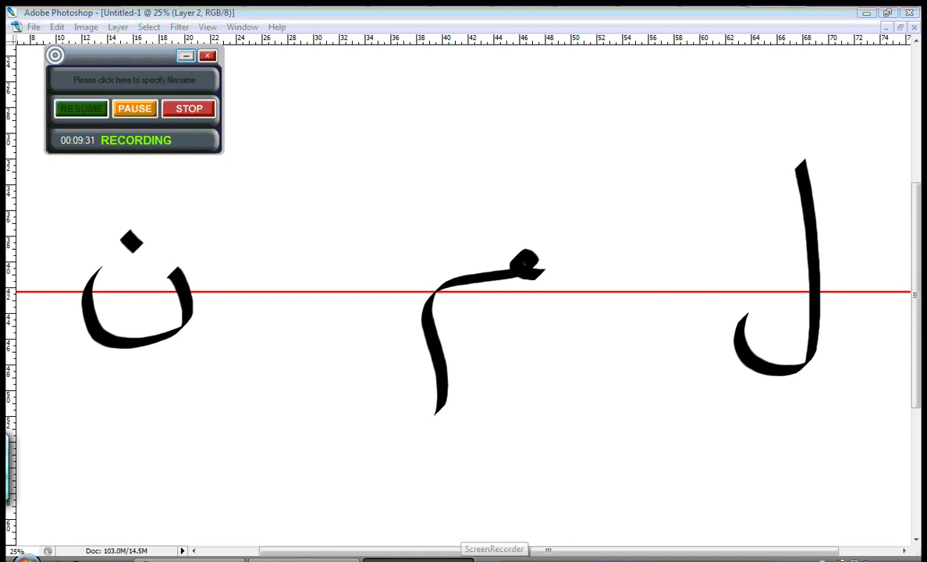
mouse_move(308, 281)
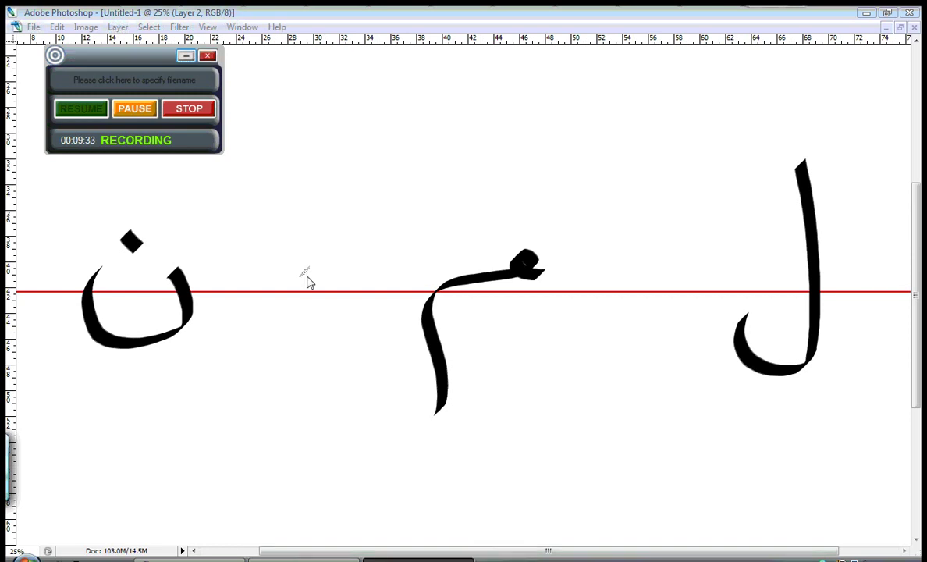
mouse_move(304, 280)
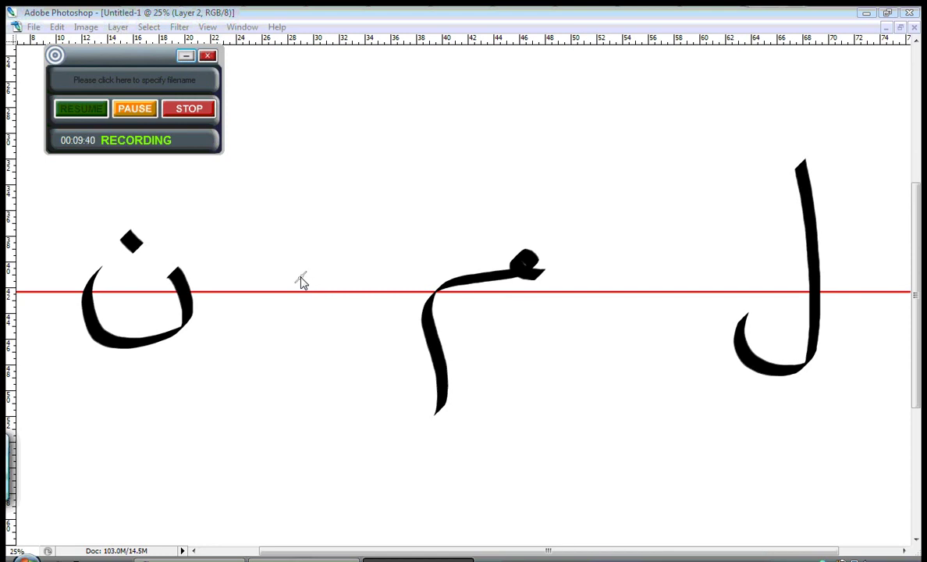
mouse_move(261, 244)
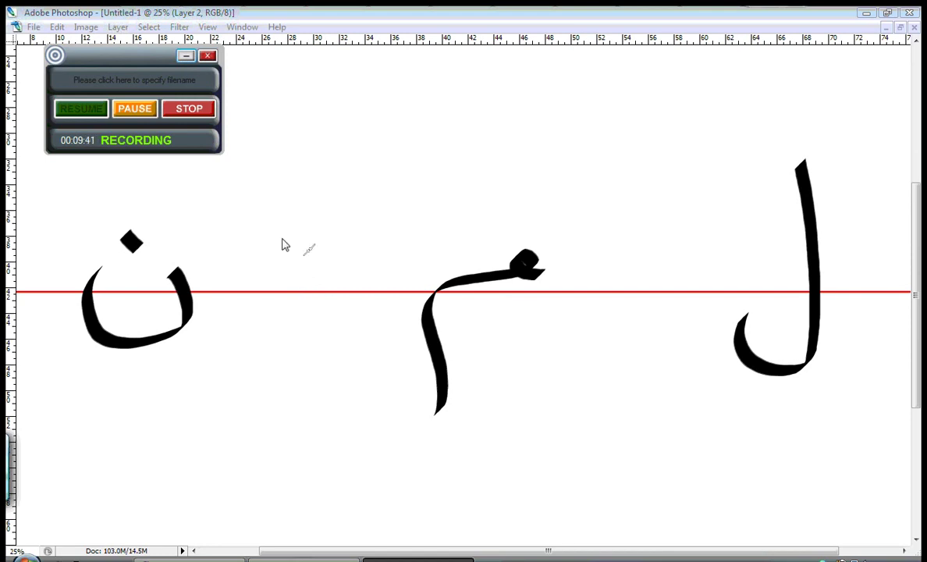